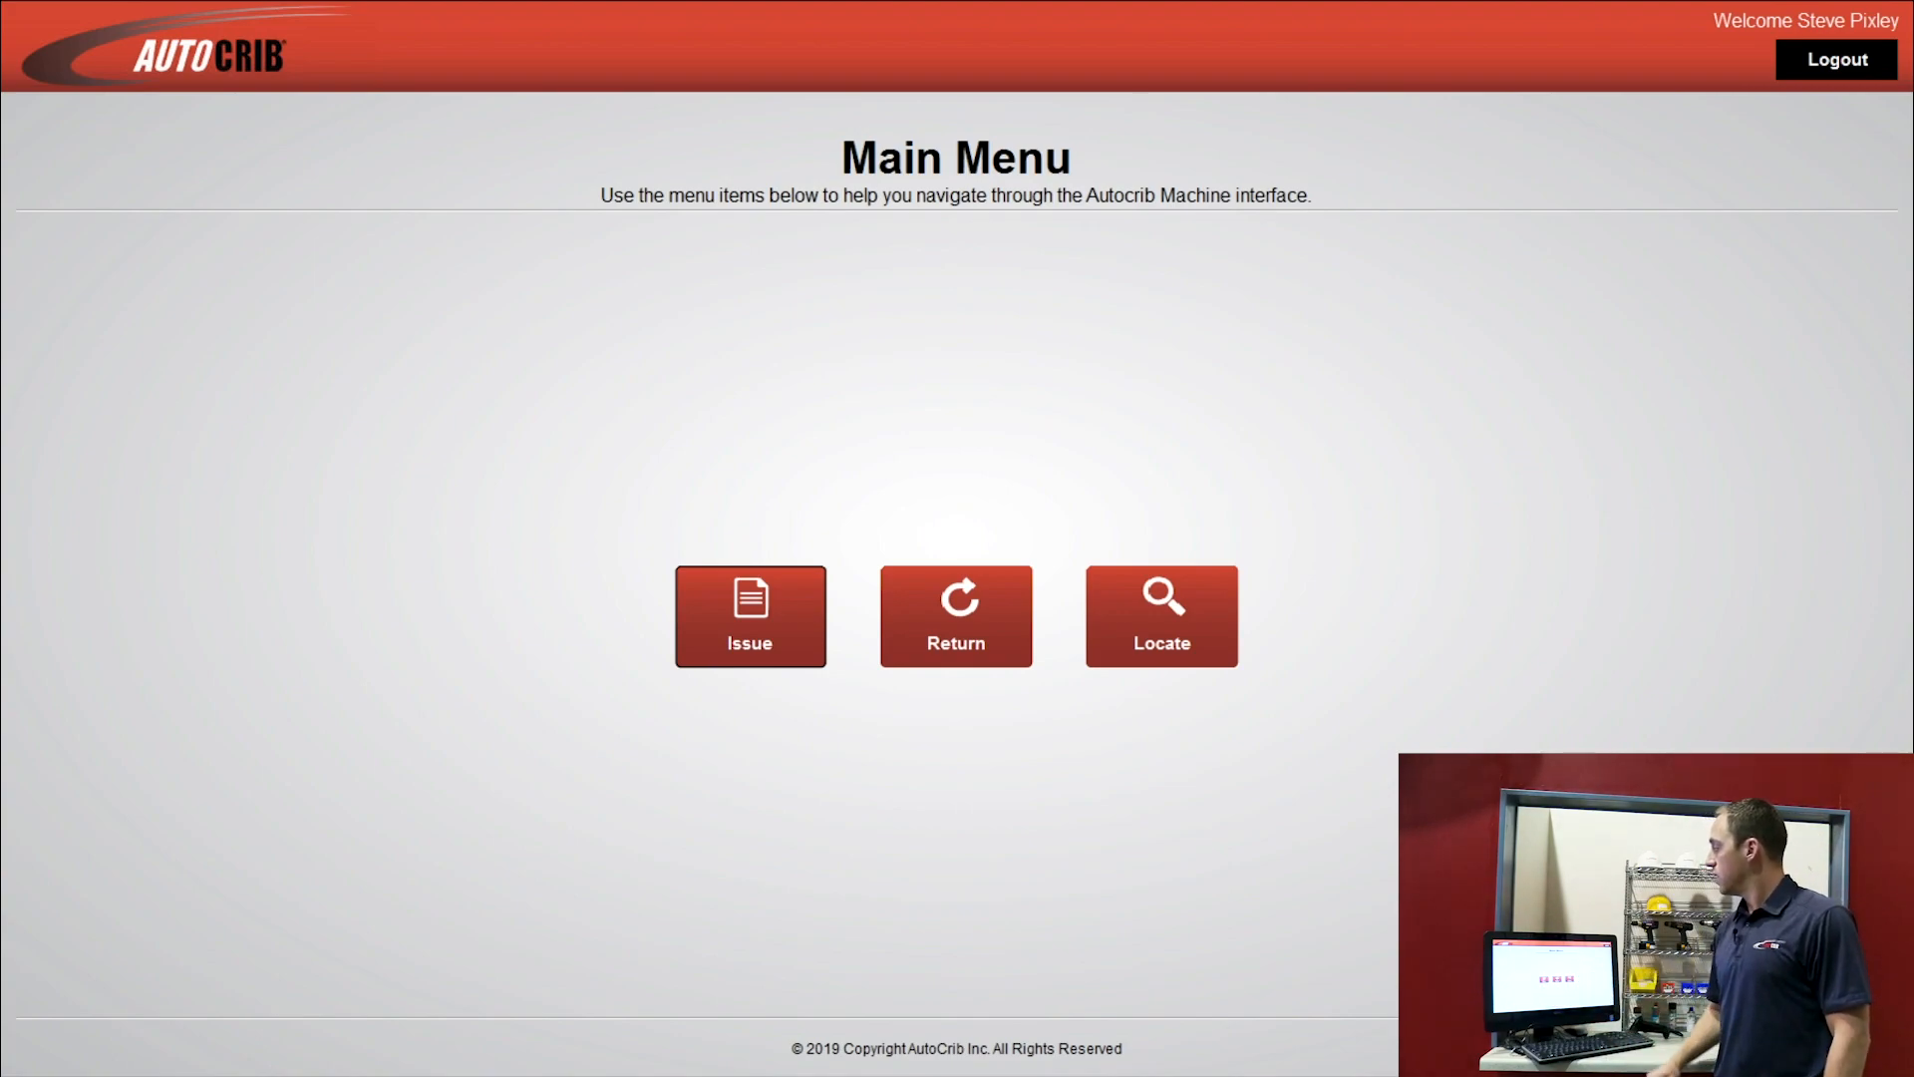
Step: Start a new issue from the Main Menu with department 10 on the issue form
click(750, 616)
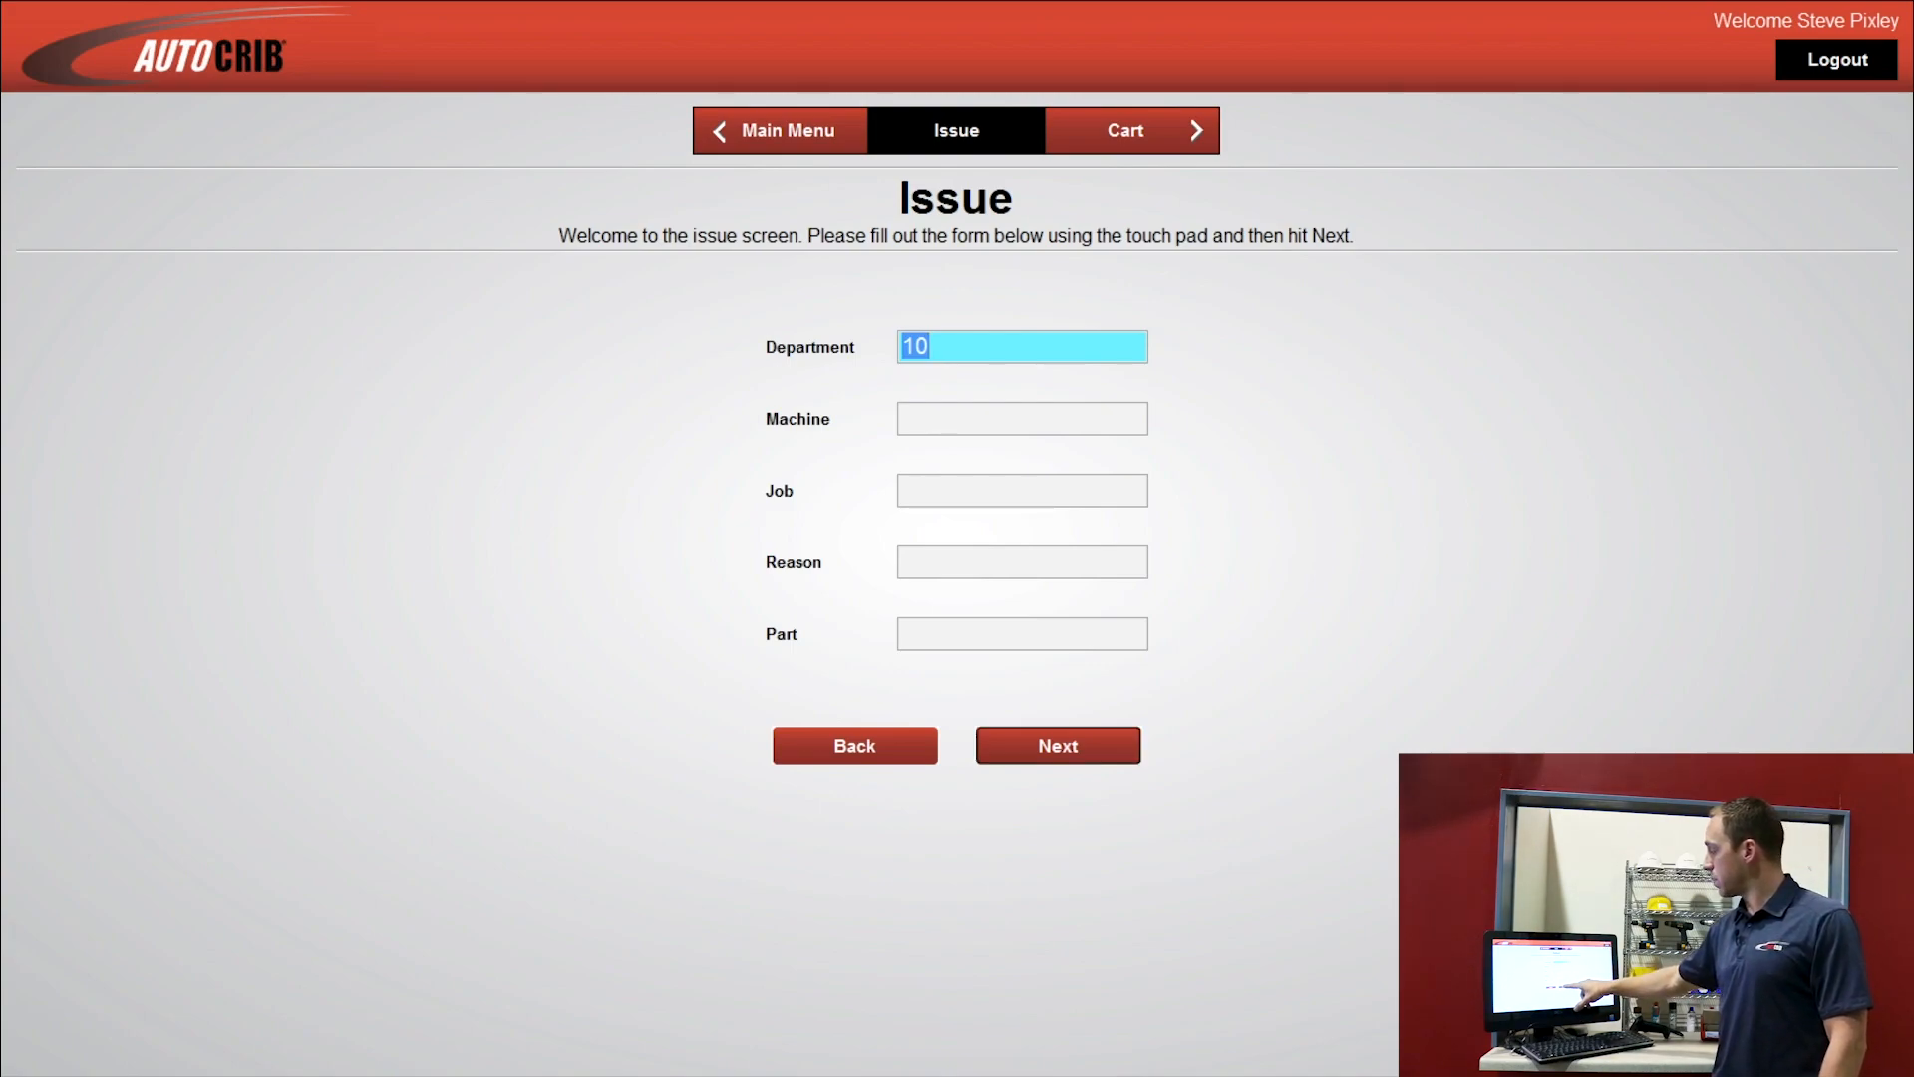
Step: Search the items for 'can' and select the Simple Green degreaser spray can to issue
click(1056, 746)
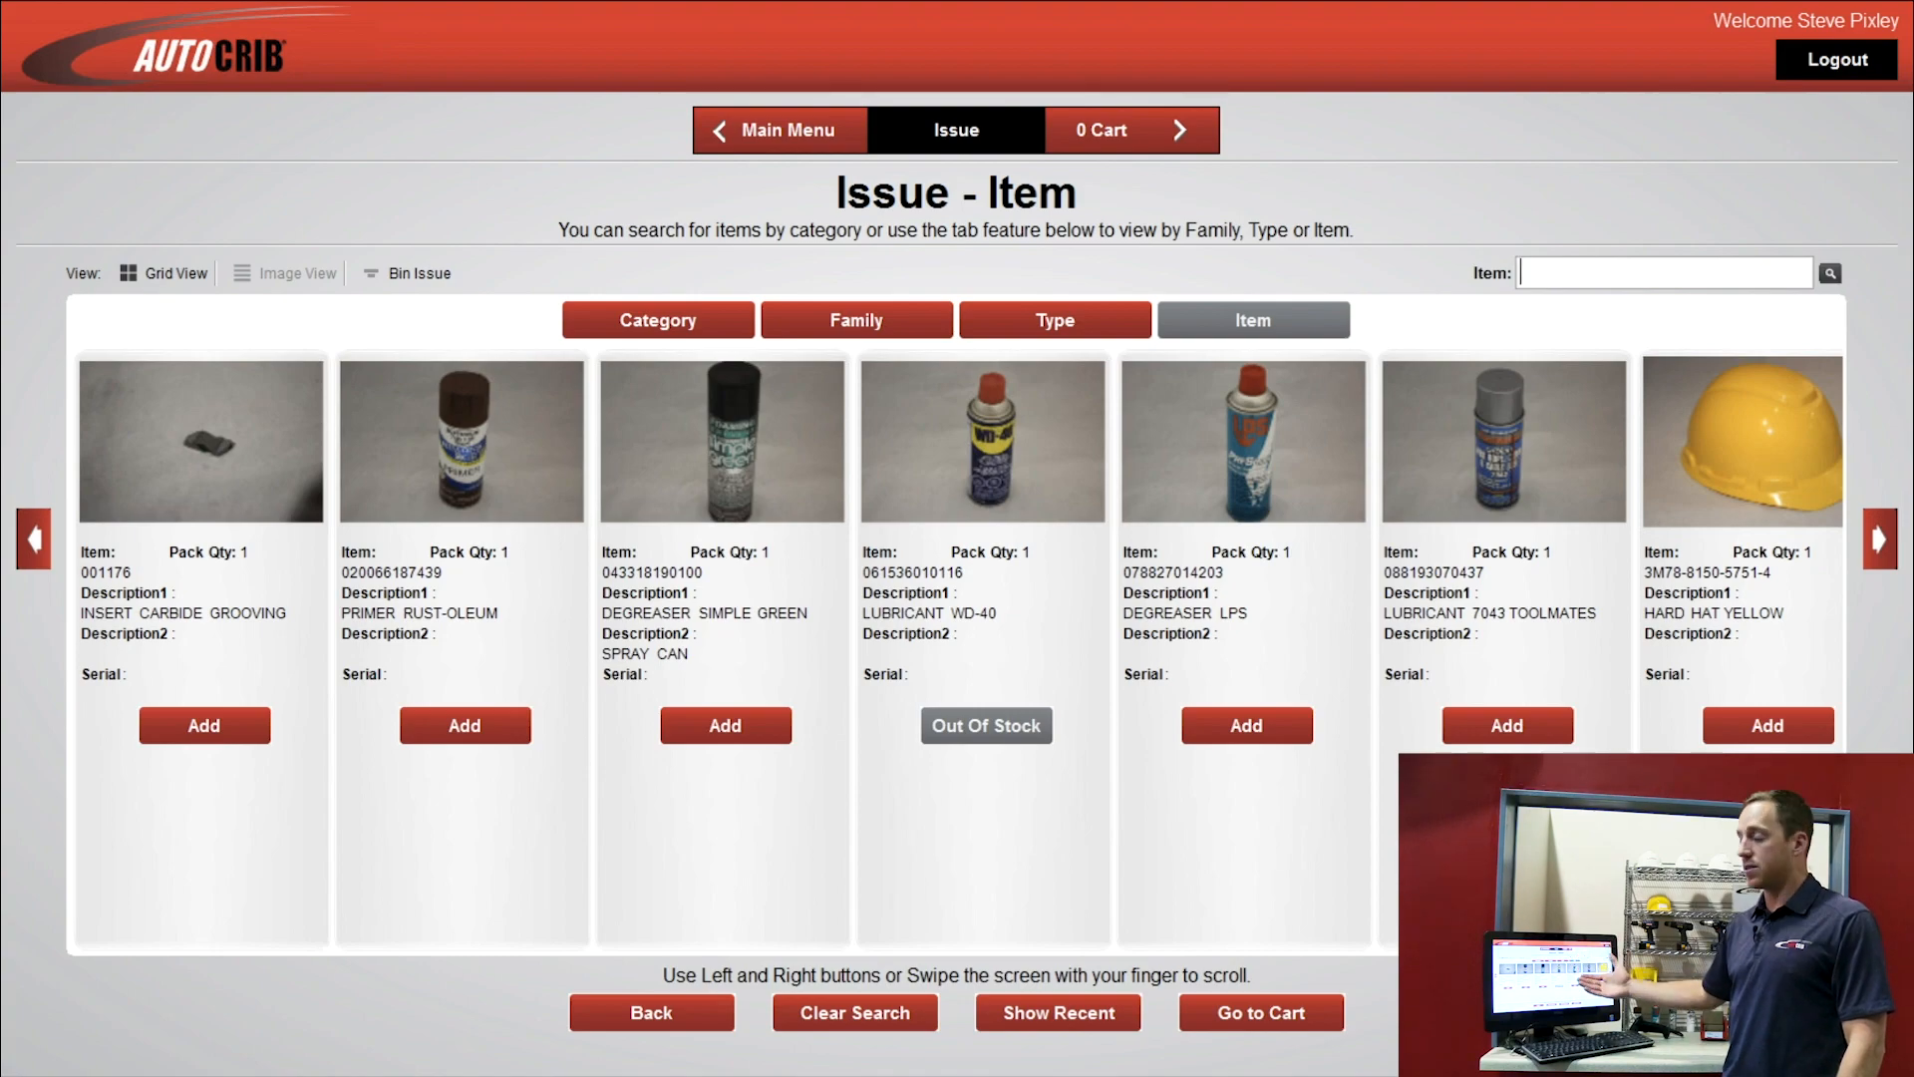
click(1881, 506)
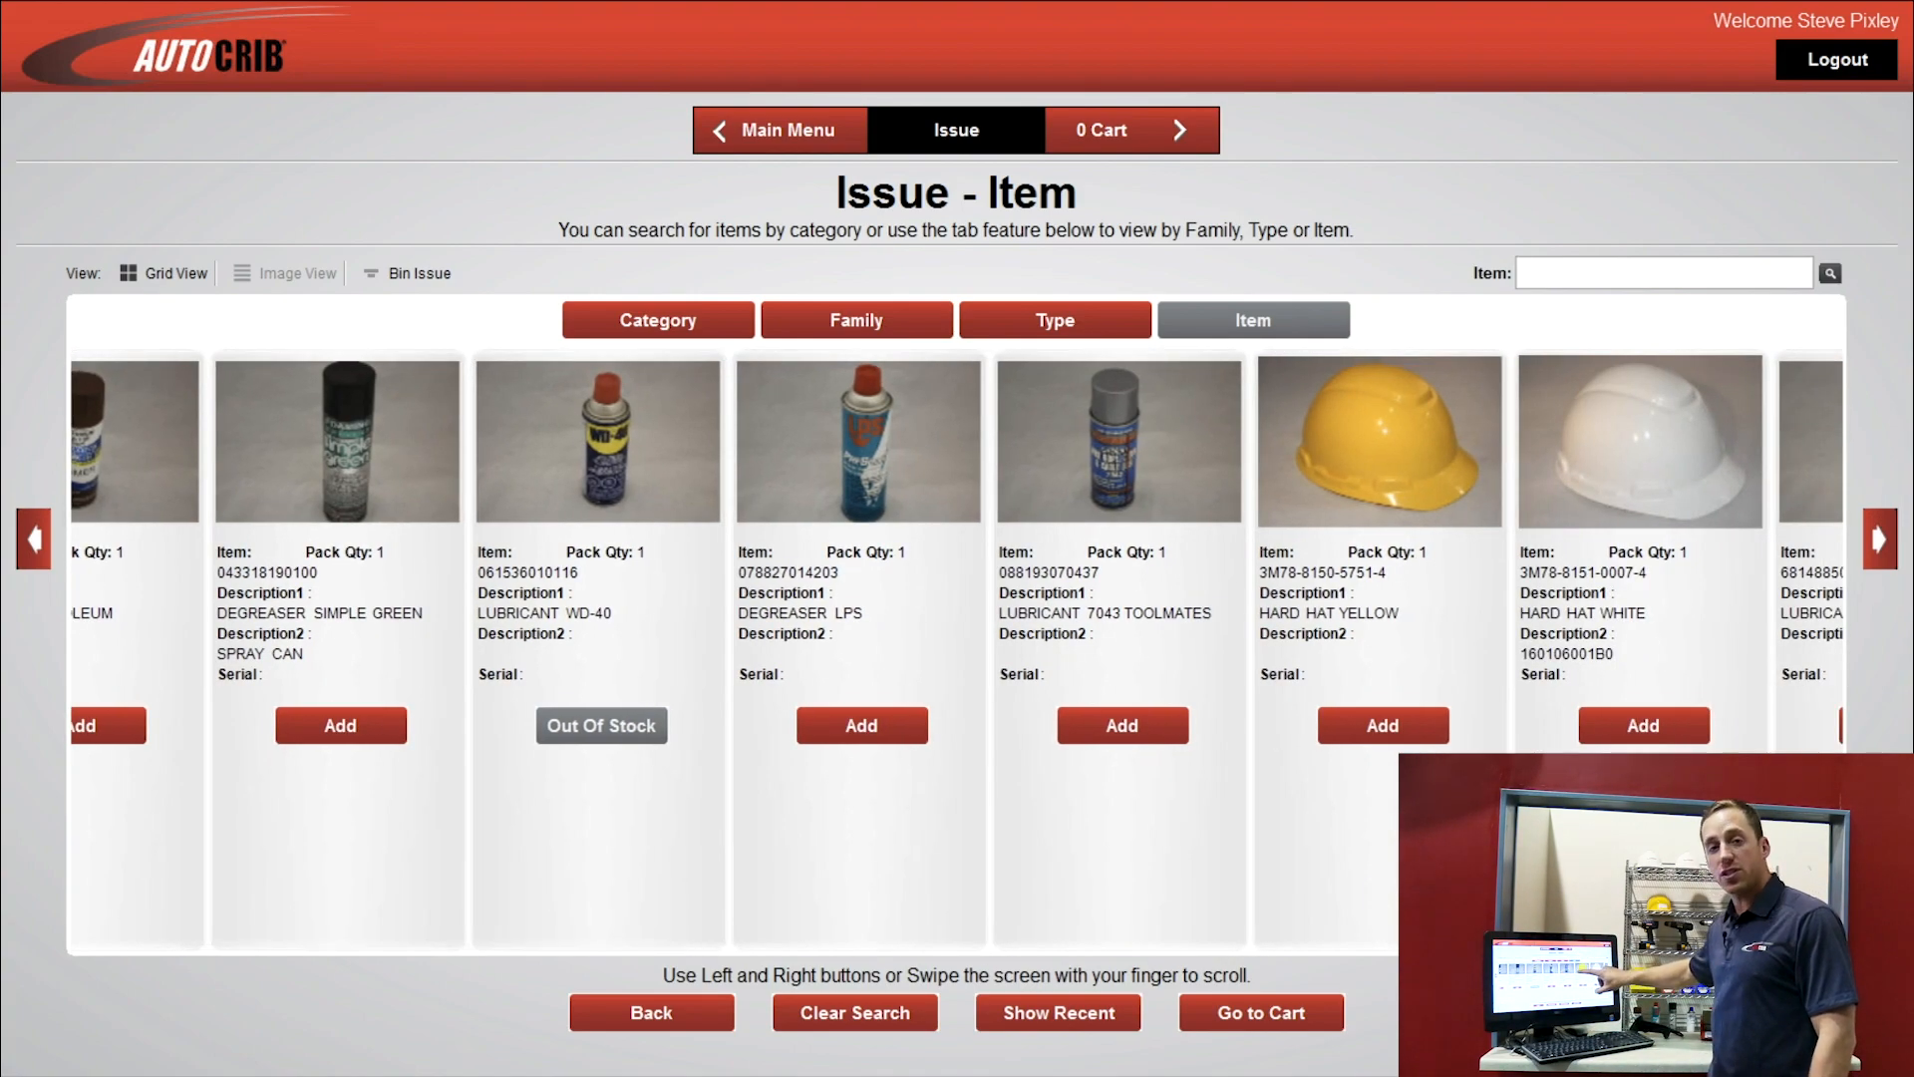
click(1878, 539)
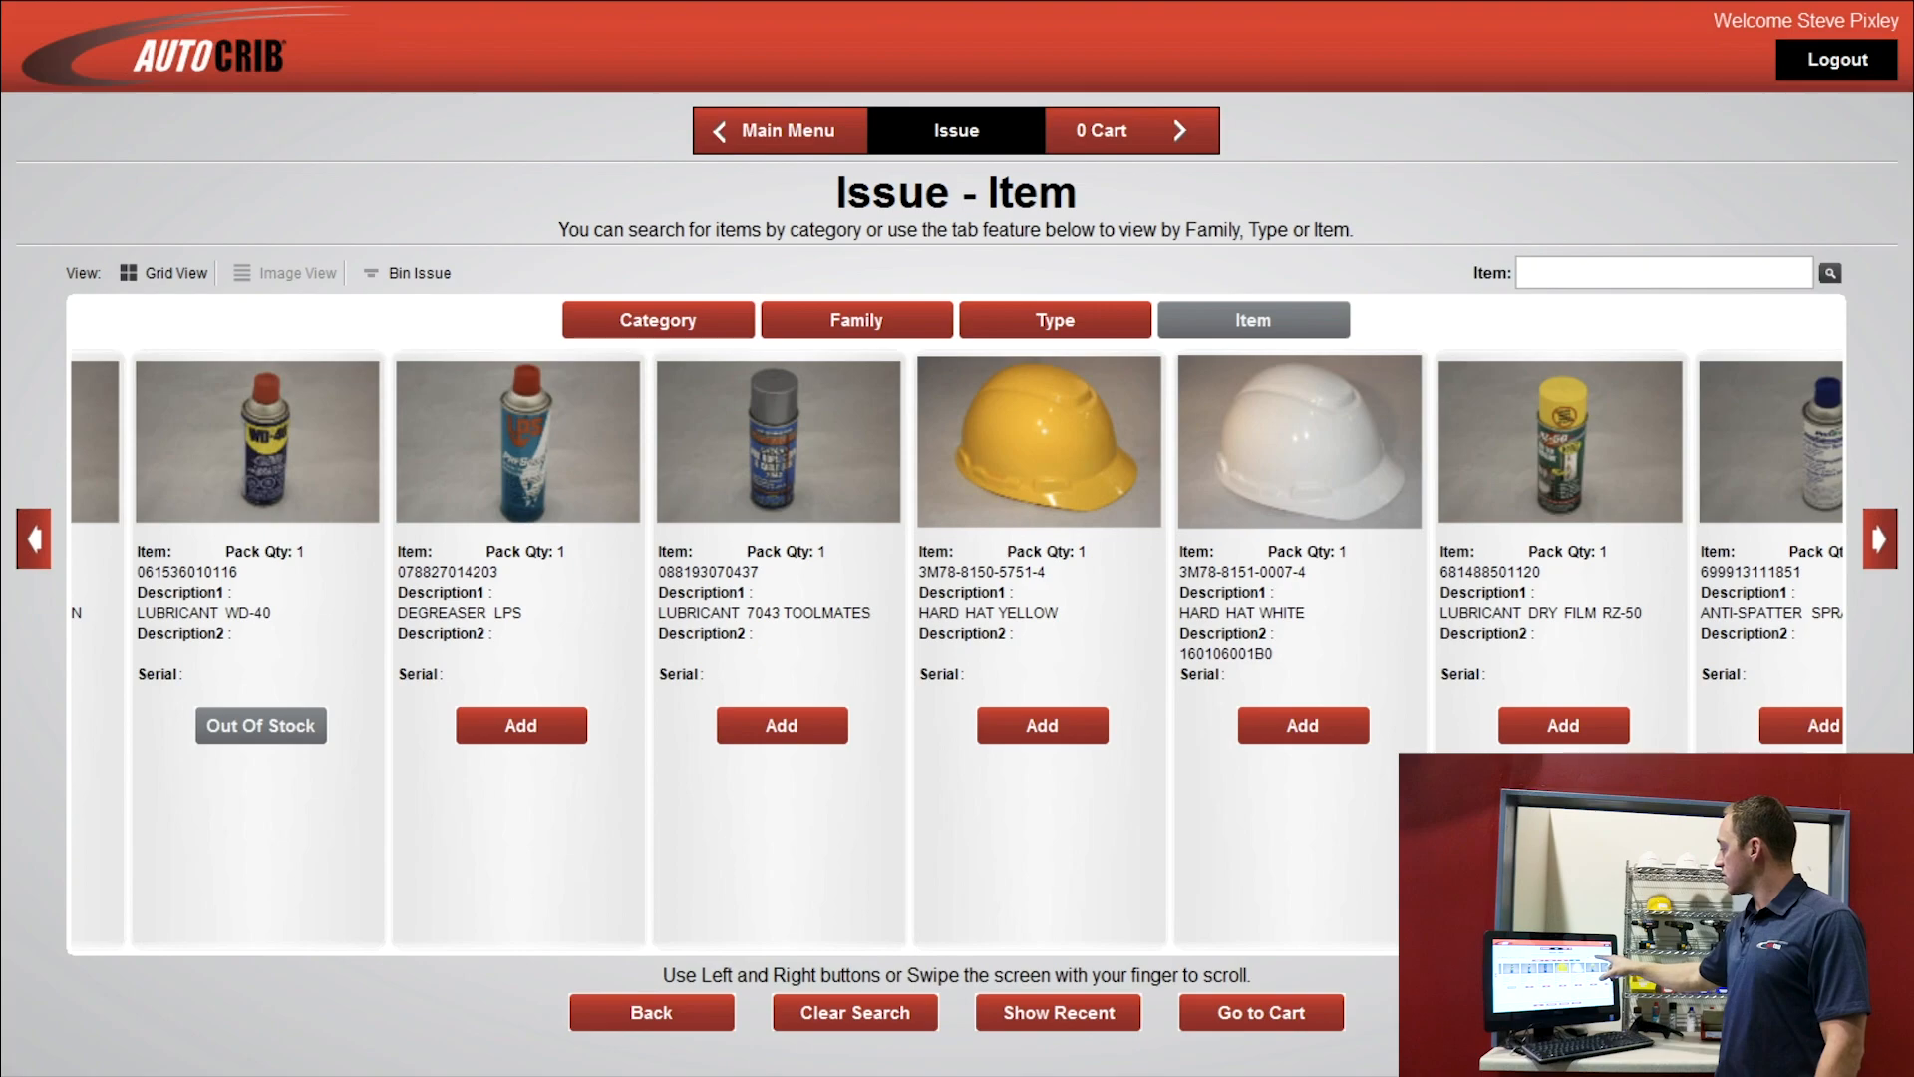
click(1663, 271)
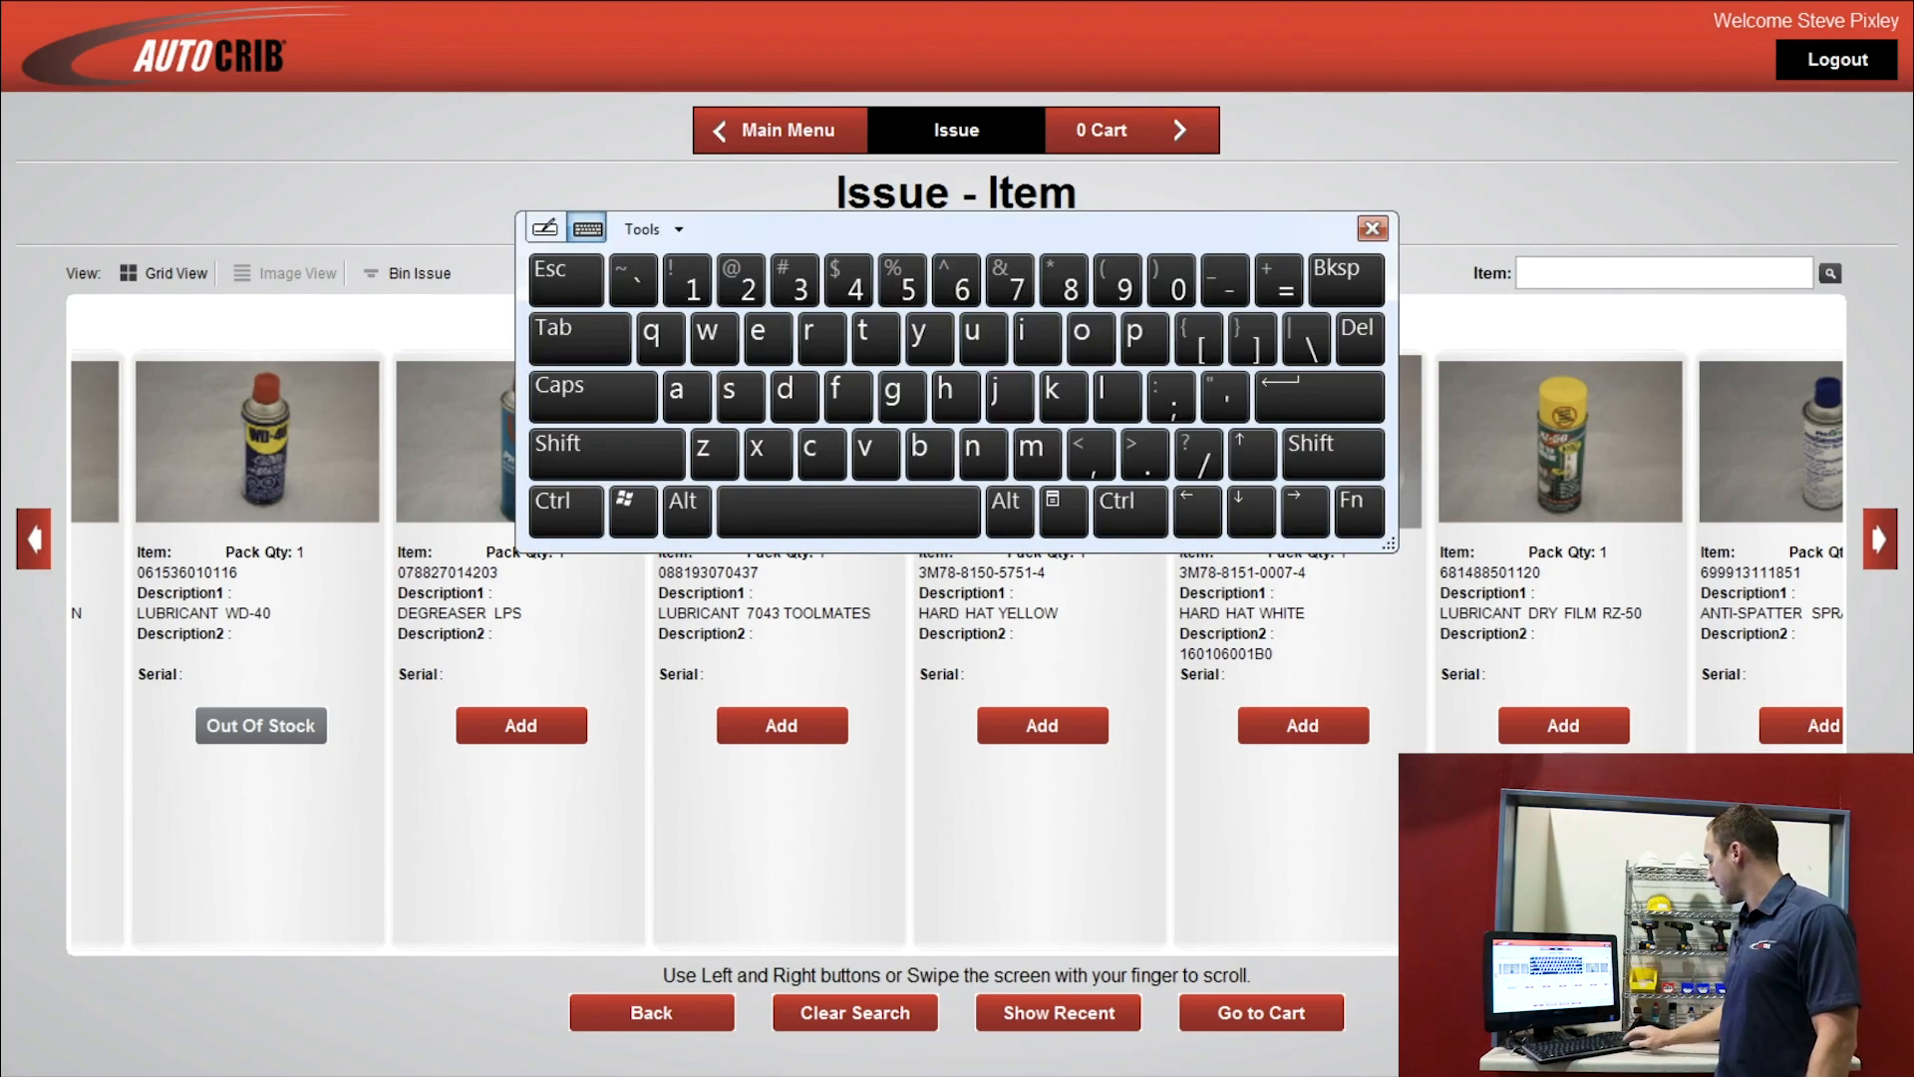
text(can)
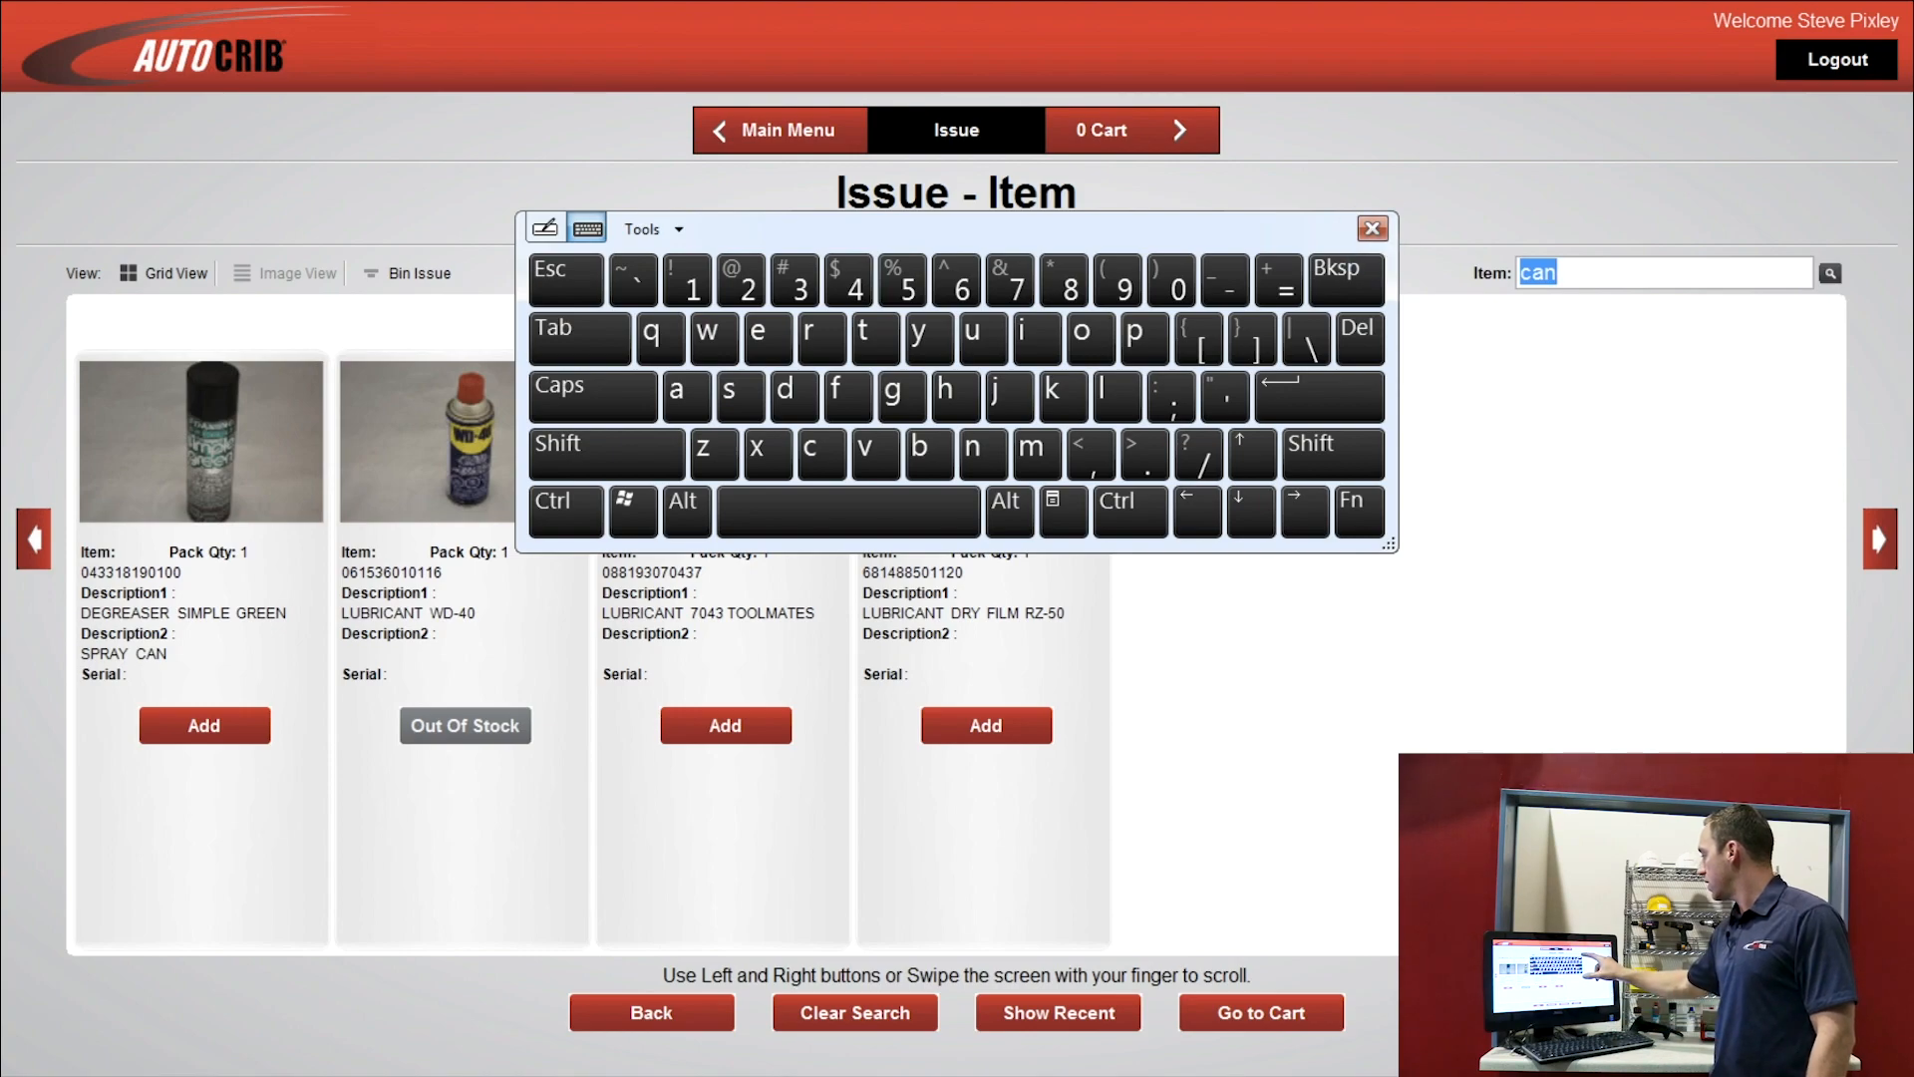
click(1372, 227)
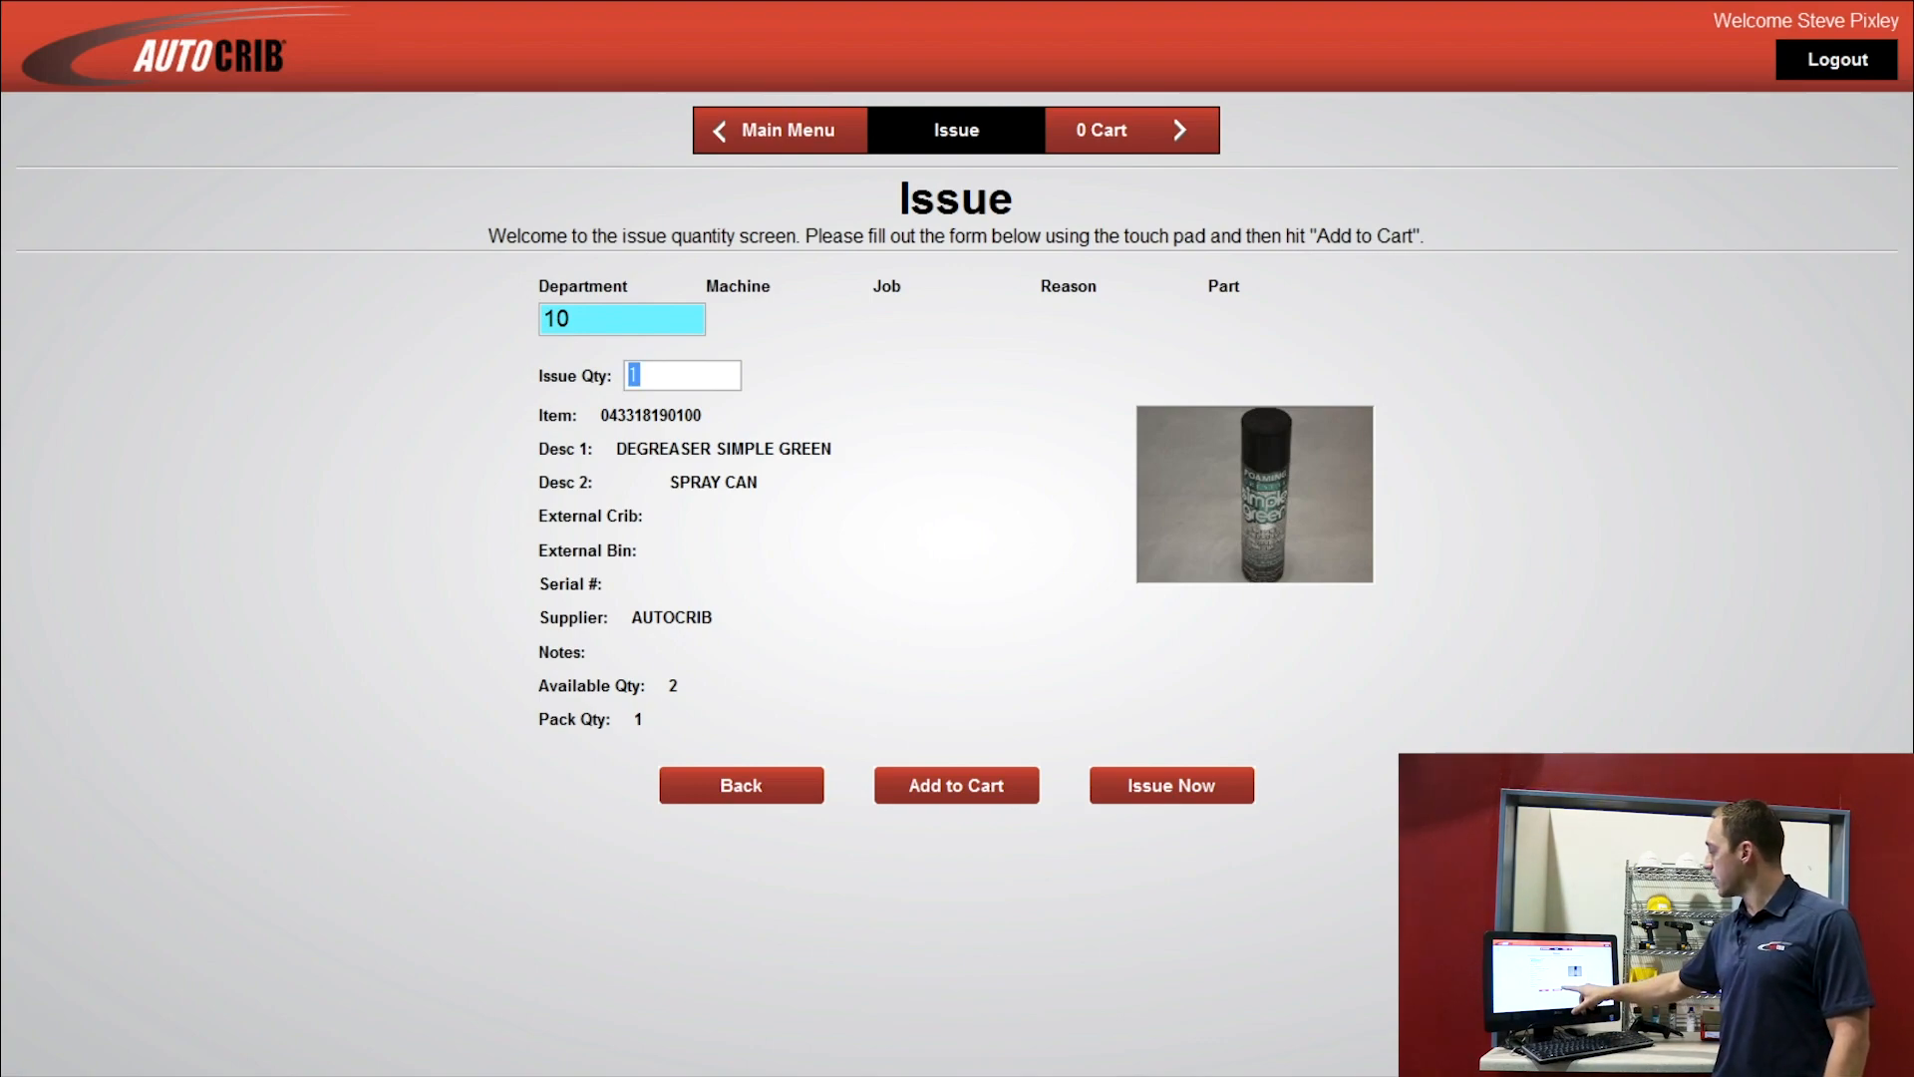
Step: Add one degreaser to the cart, then search BNH1610 and add one 2" cup brush
click(955, 786)
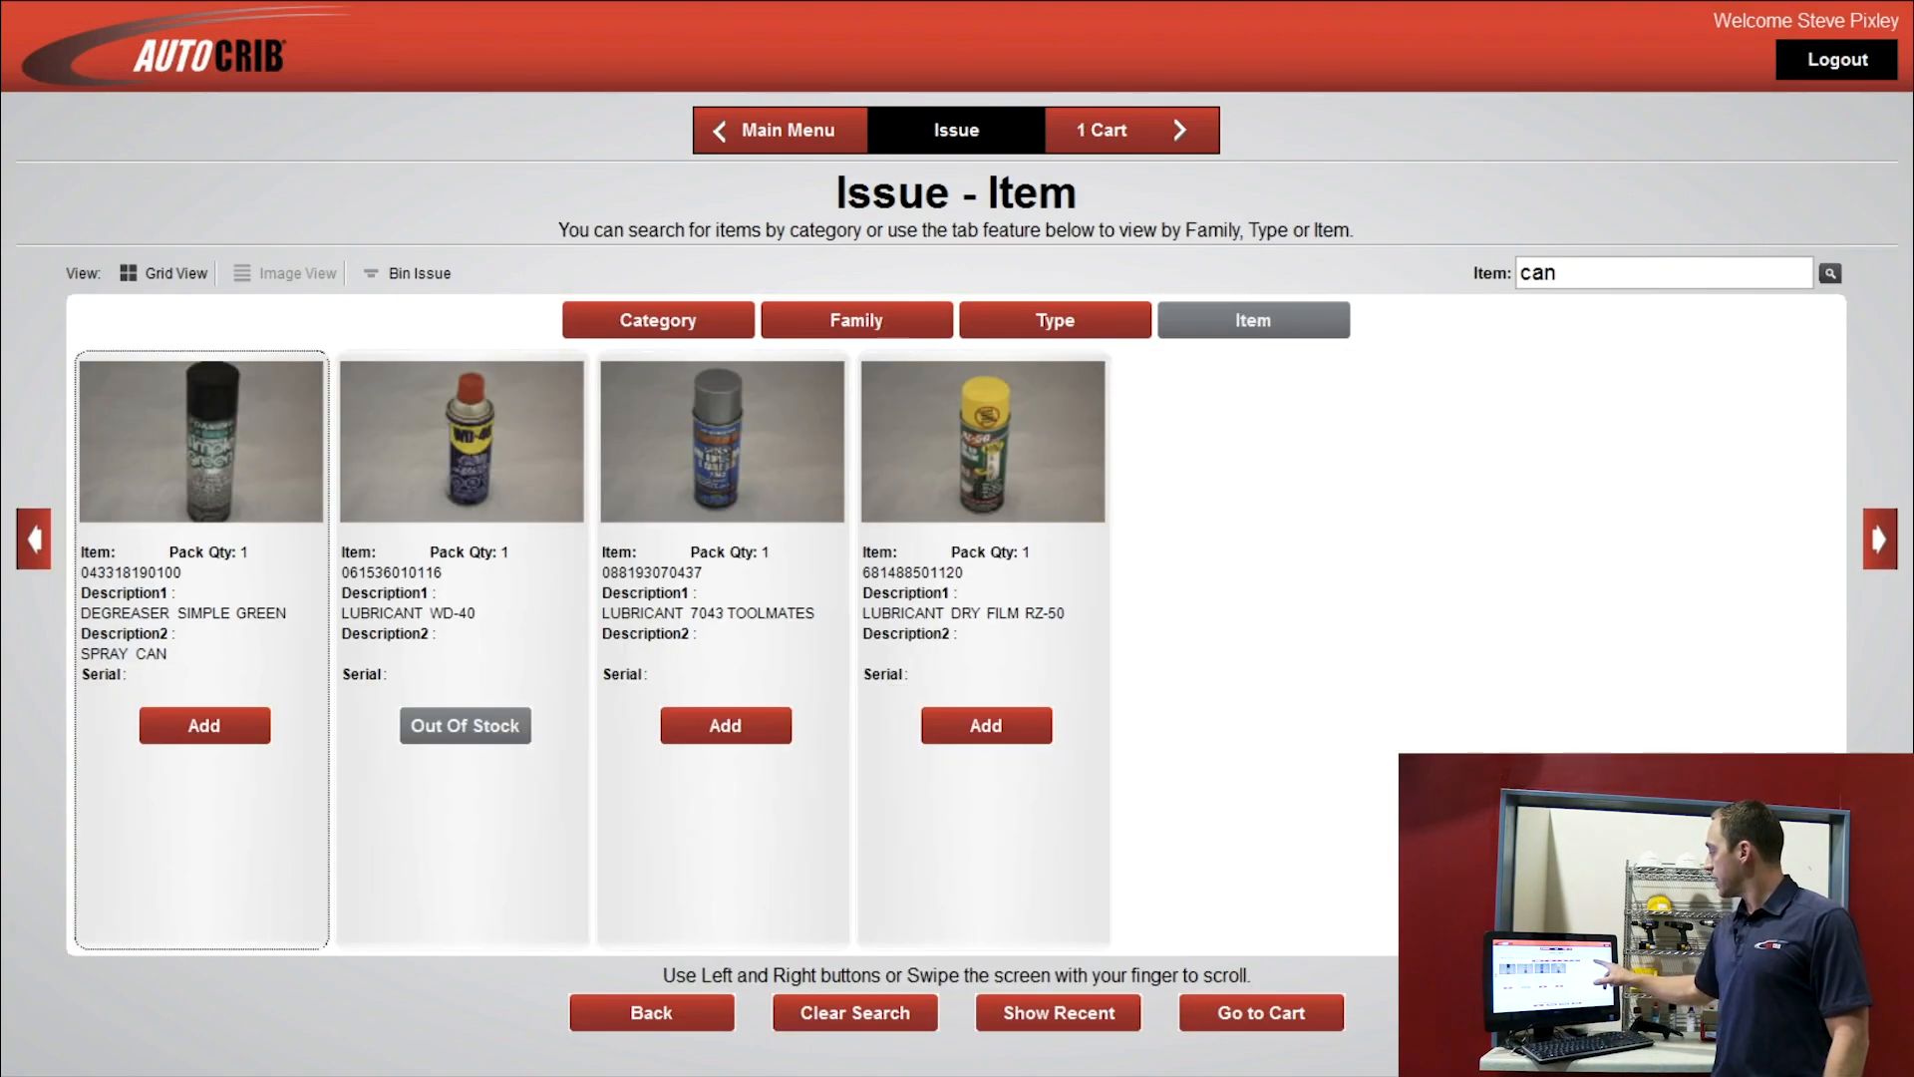
click(1661, 273)
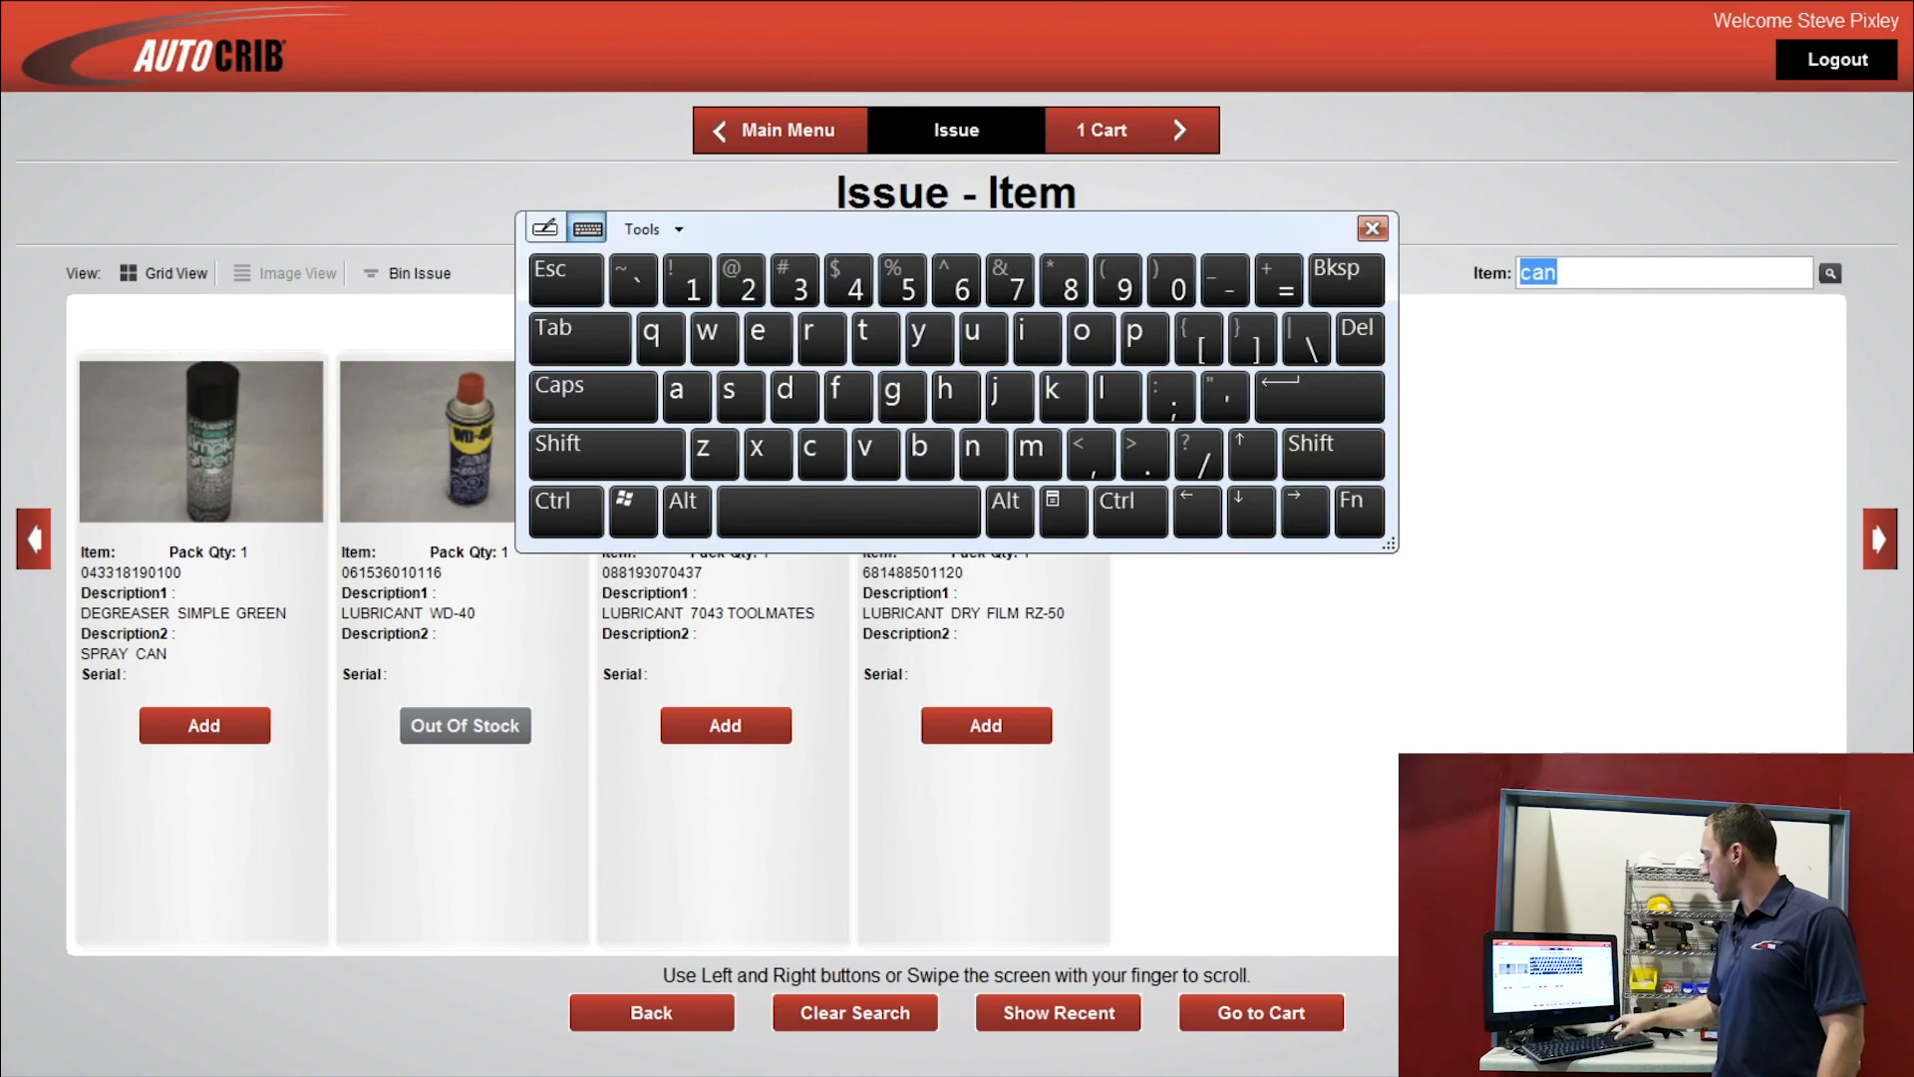
click(1358, 339)
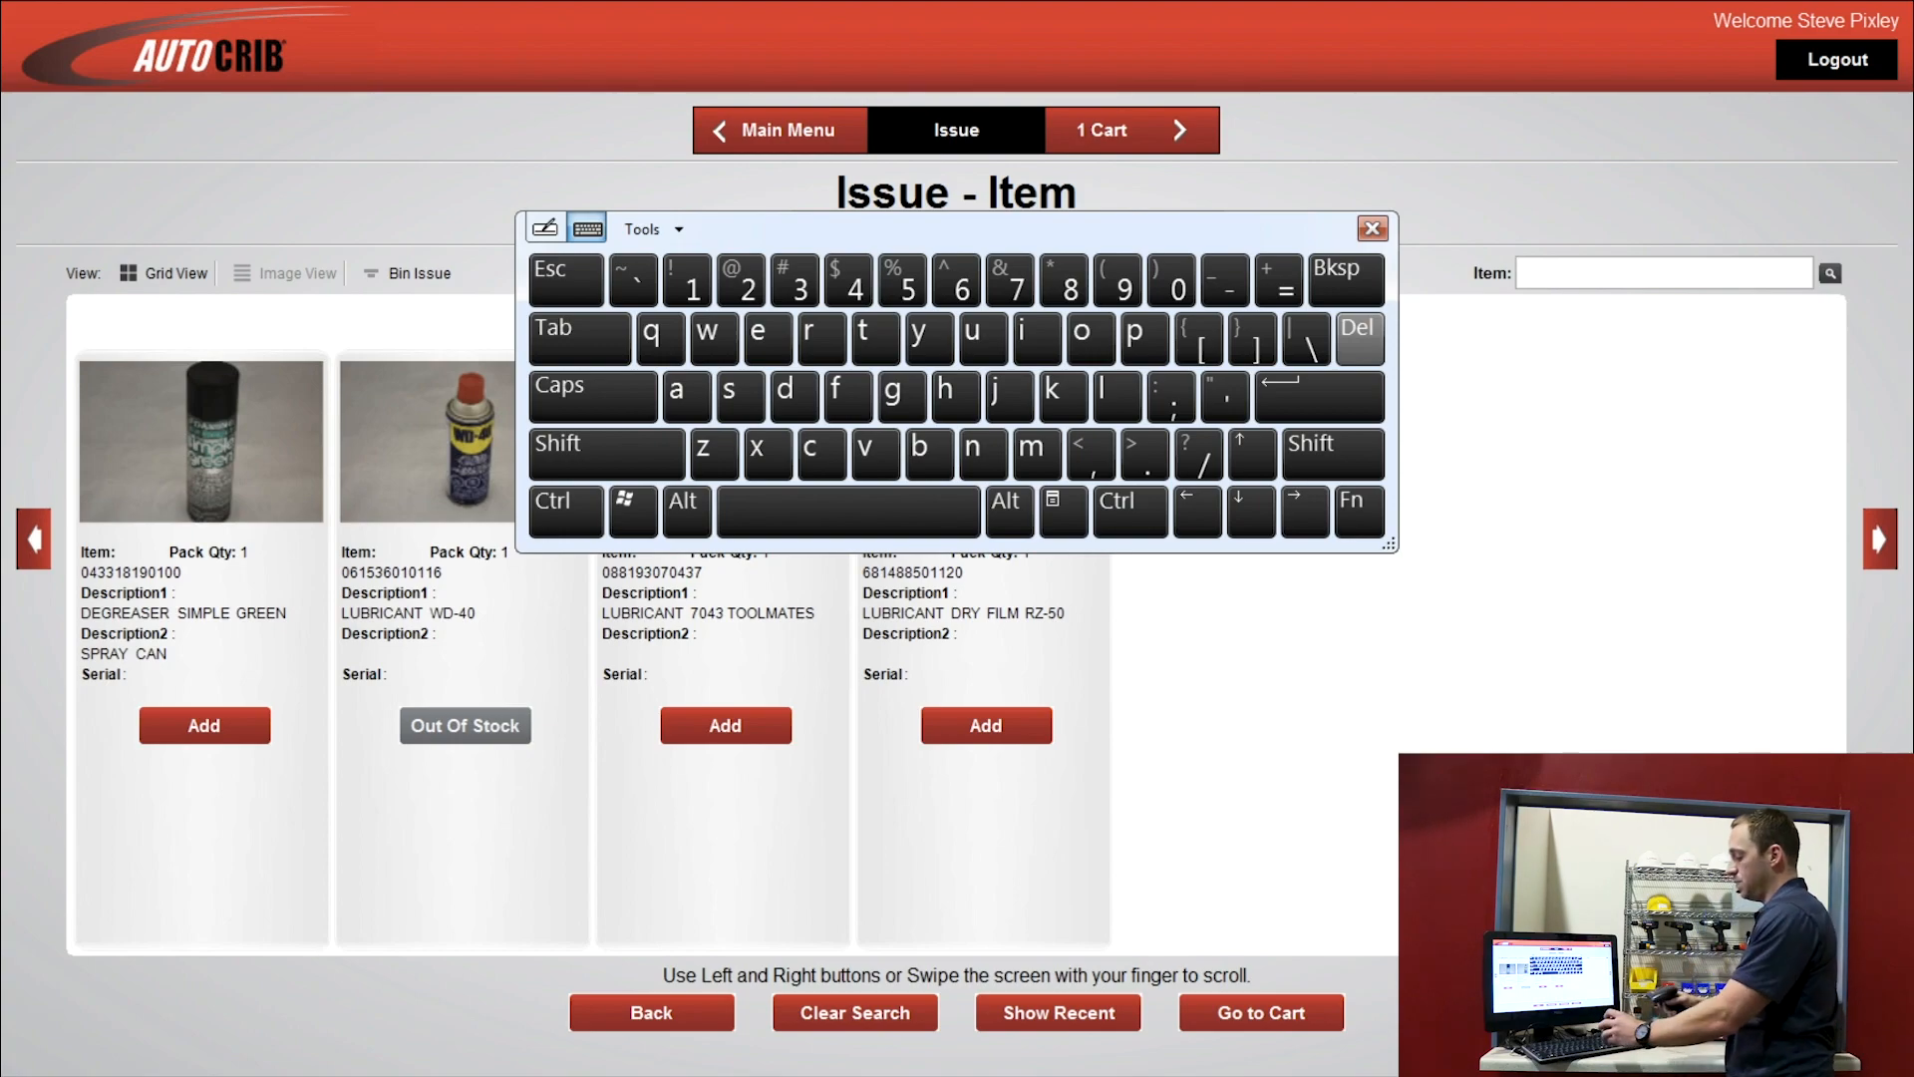
text(BNH1610)
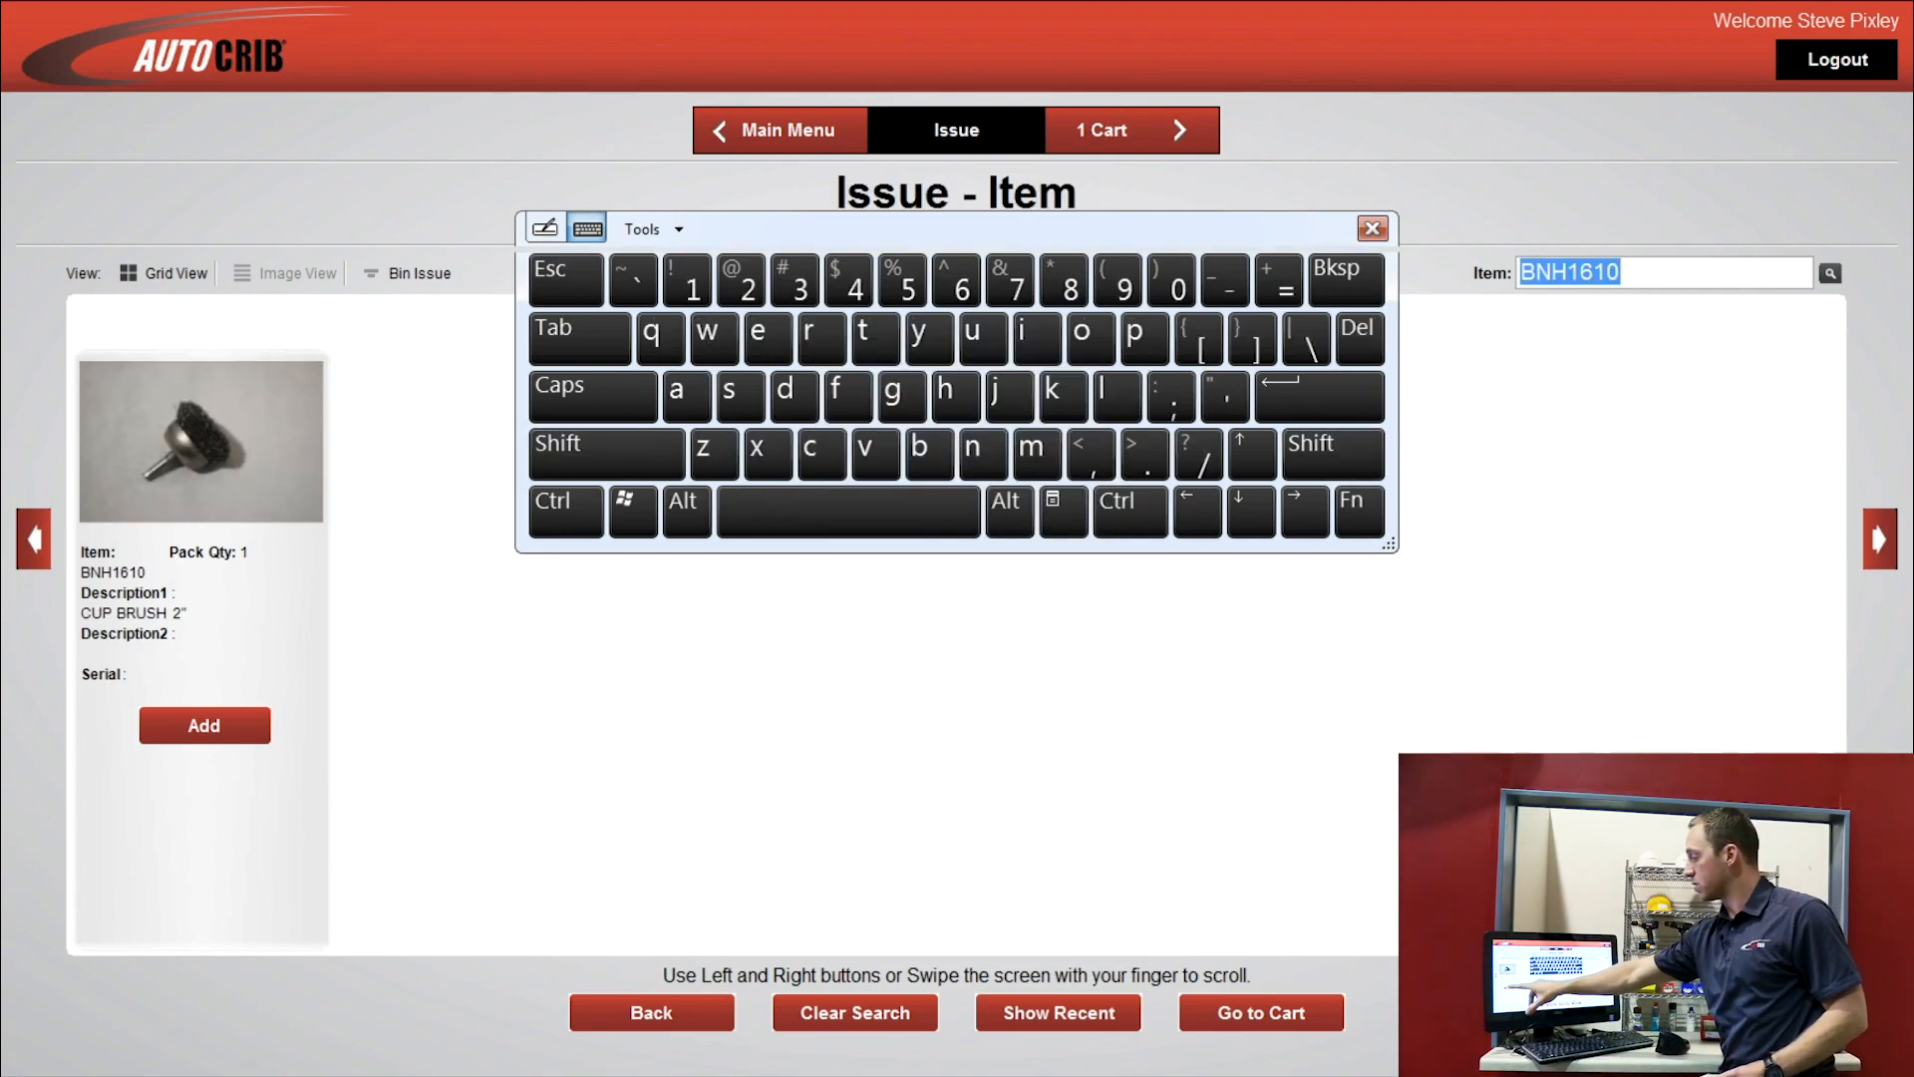
click(204, 723)
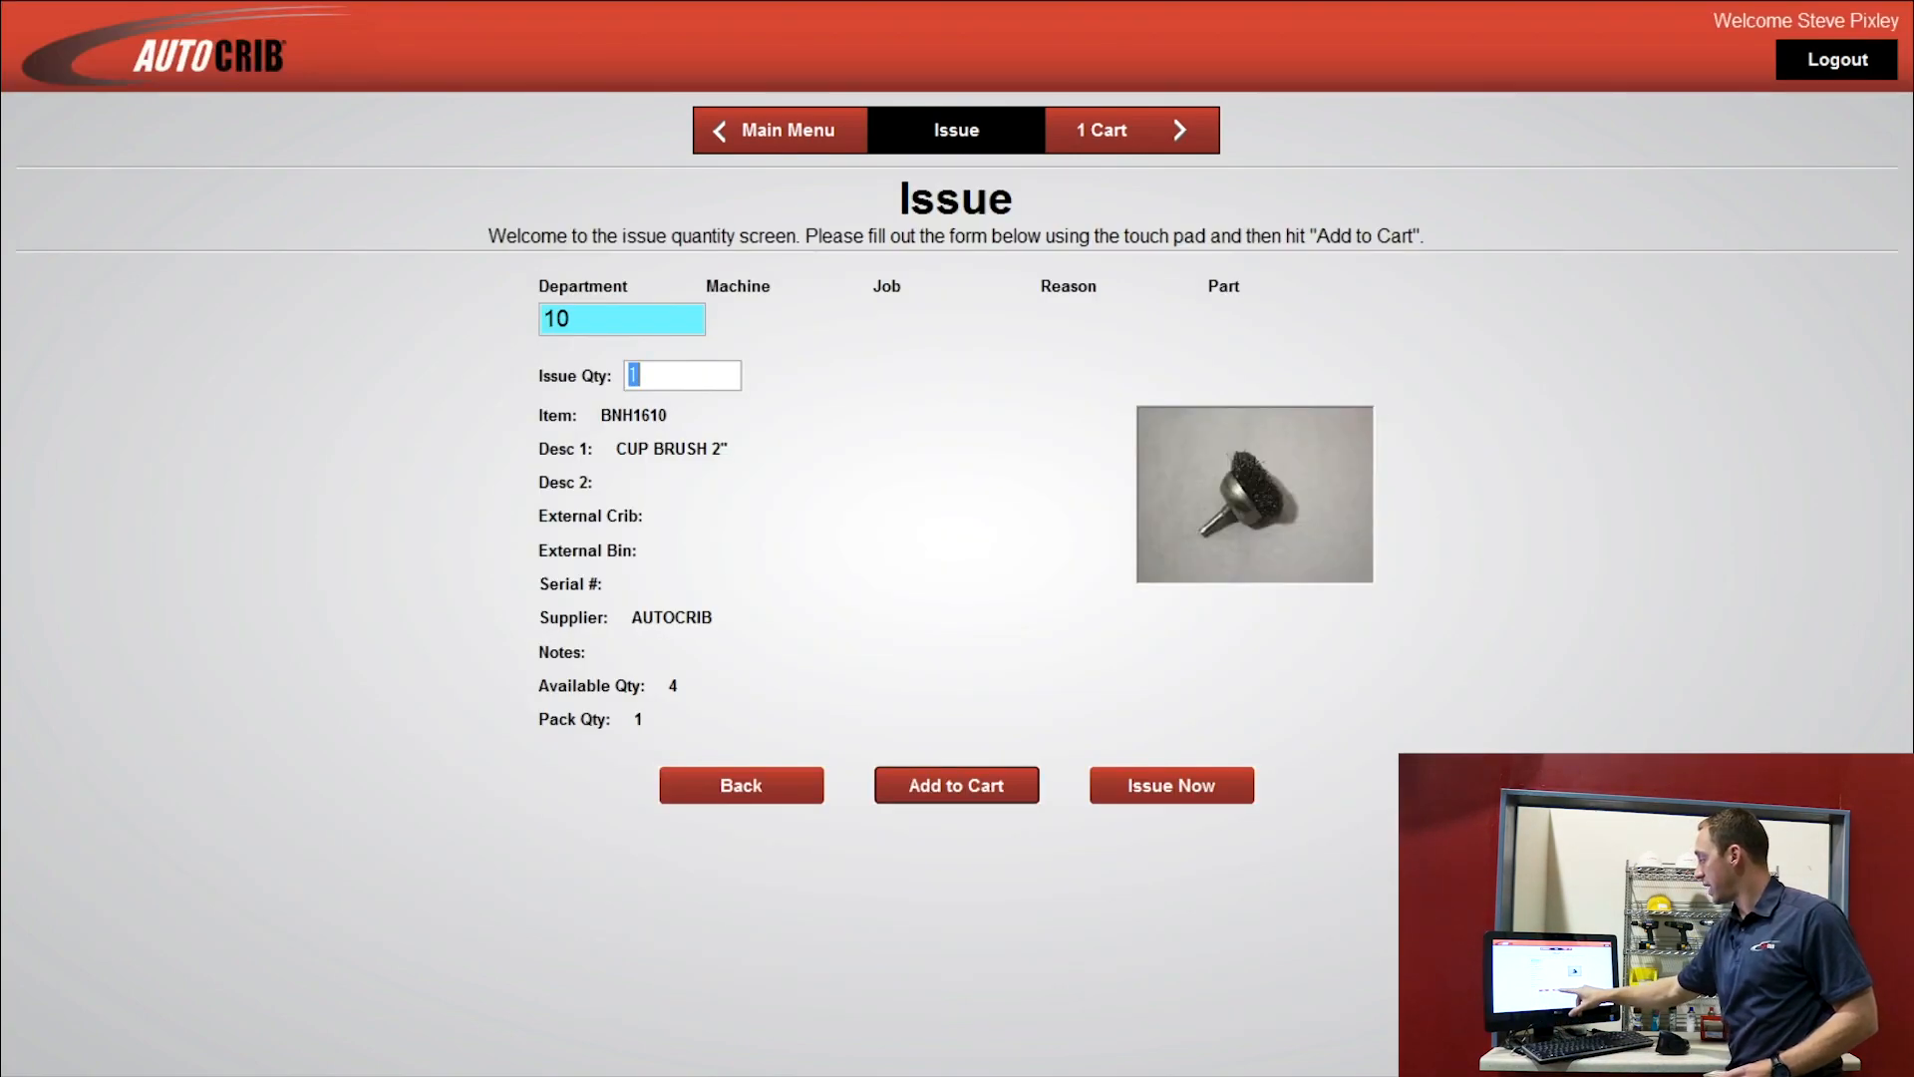
click(955, 786)
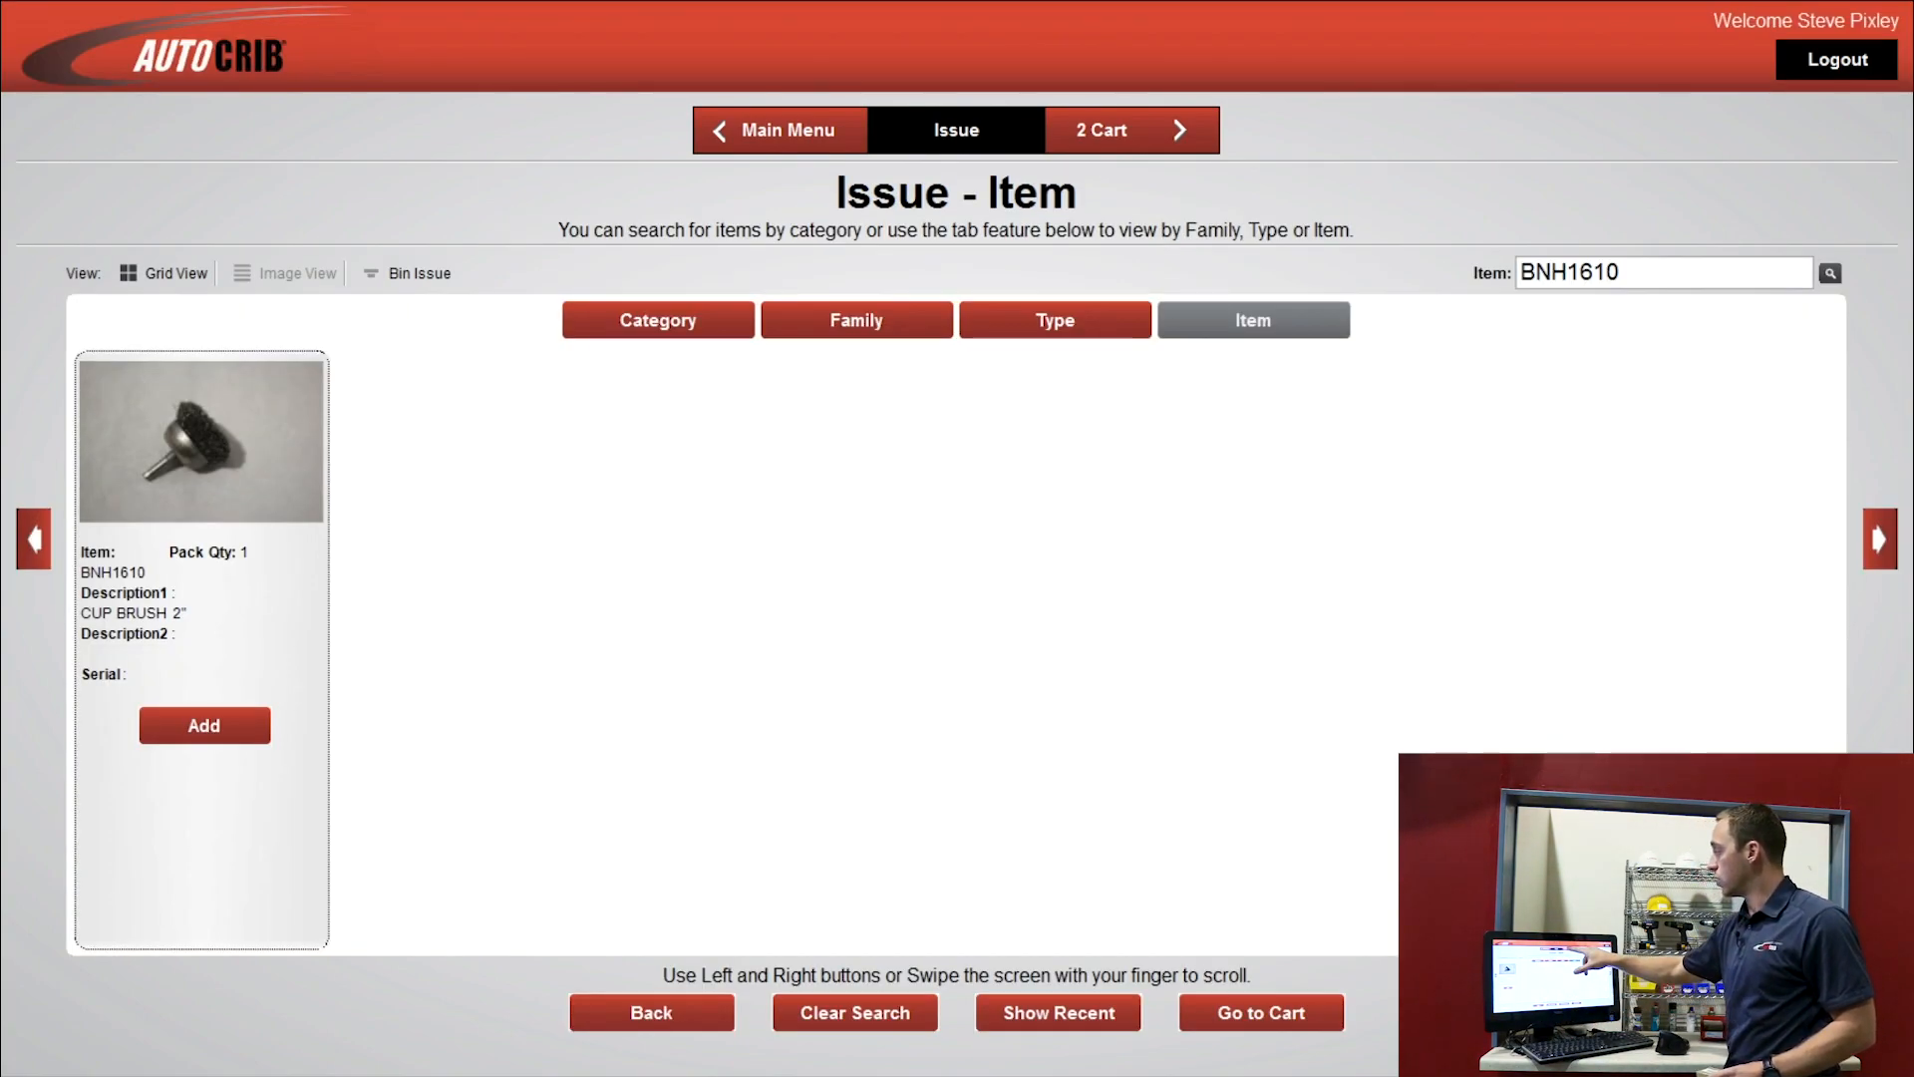
Step: Check out the degreaser and cup brush from the cart under pick ticket 2531
click(1129, 130)
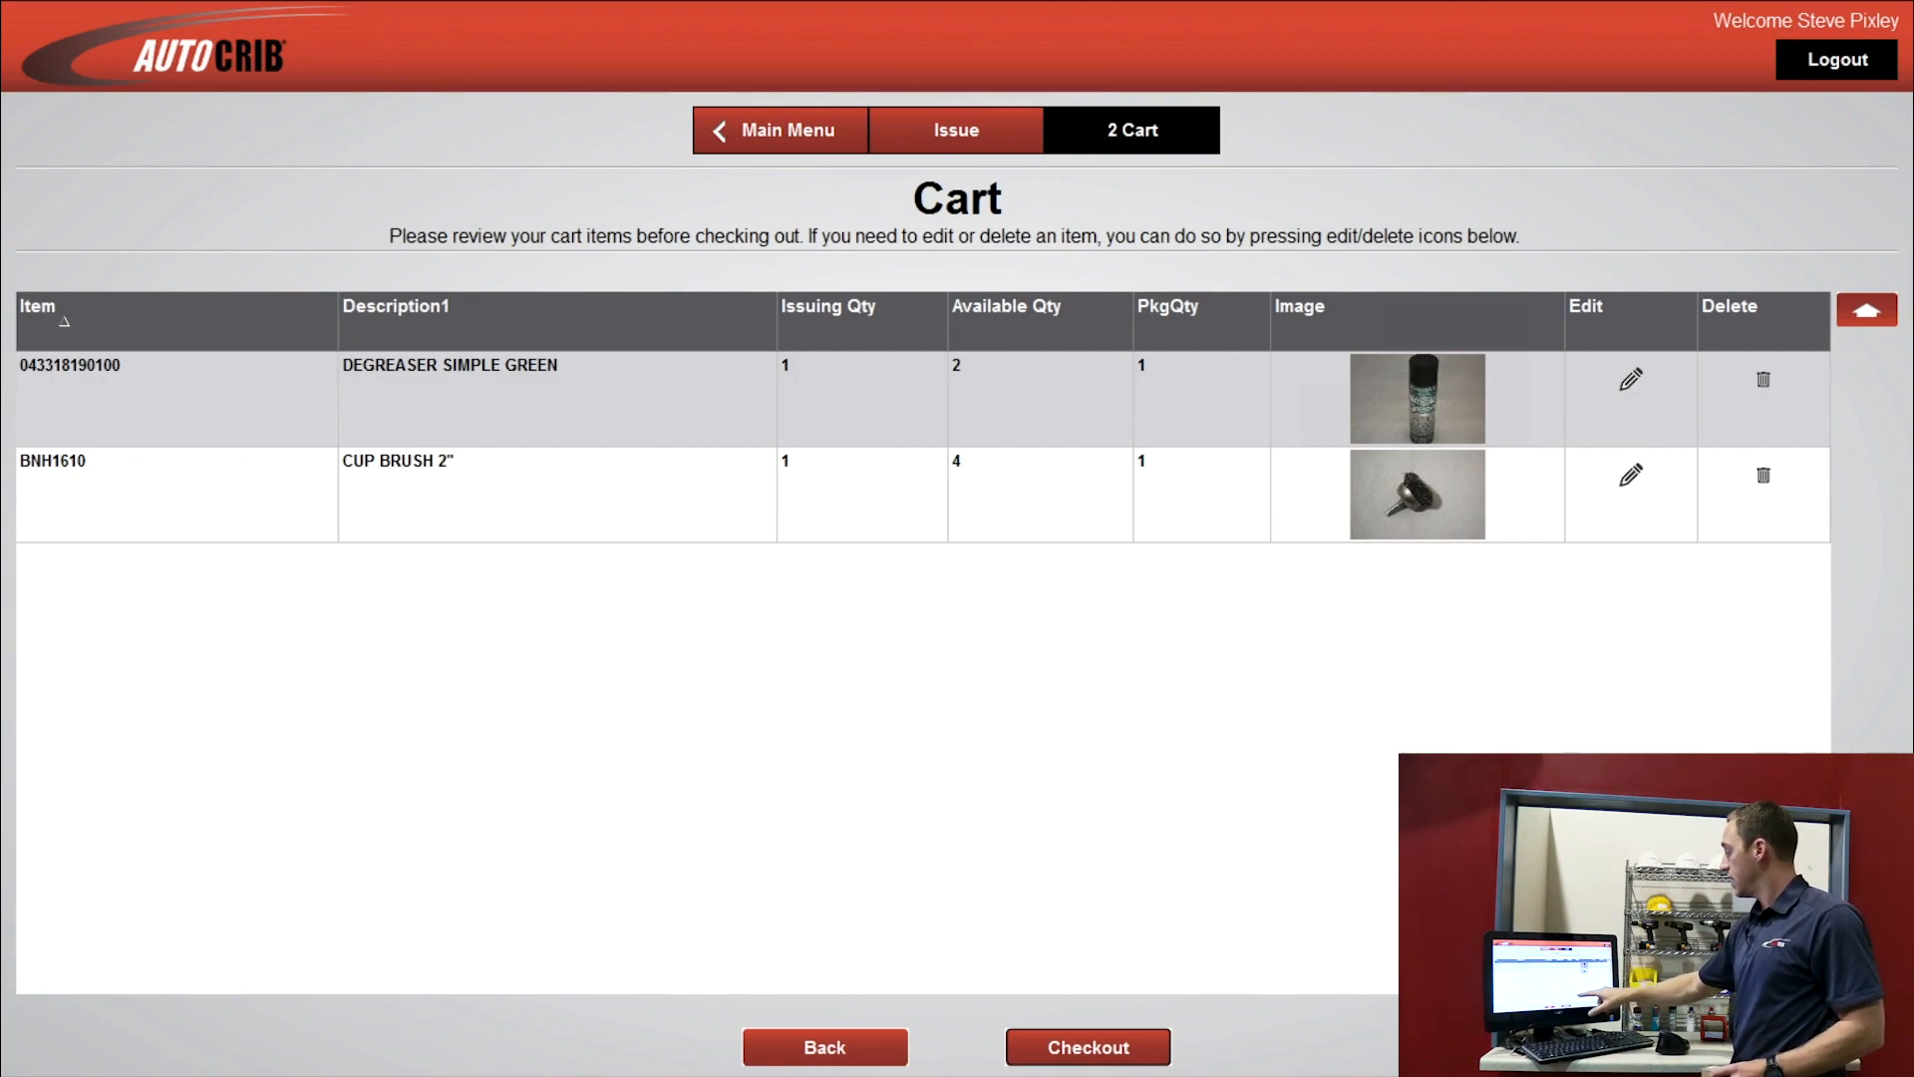
click(1084, 1047)
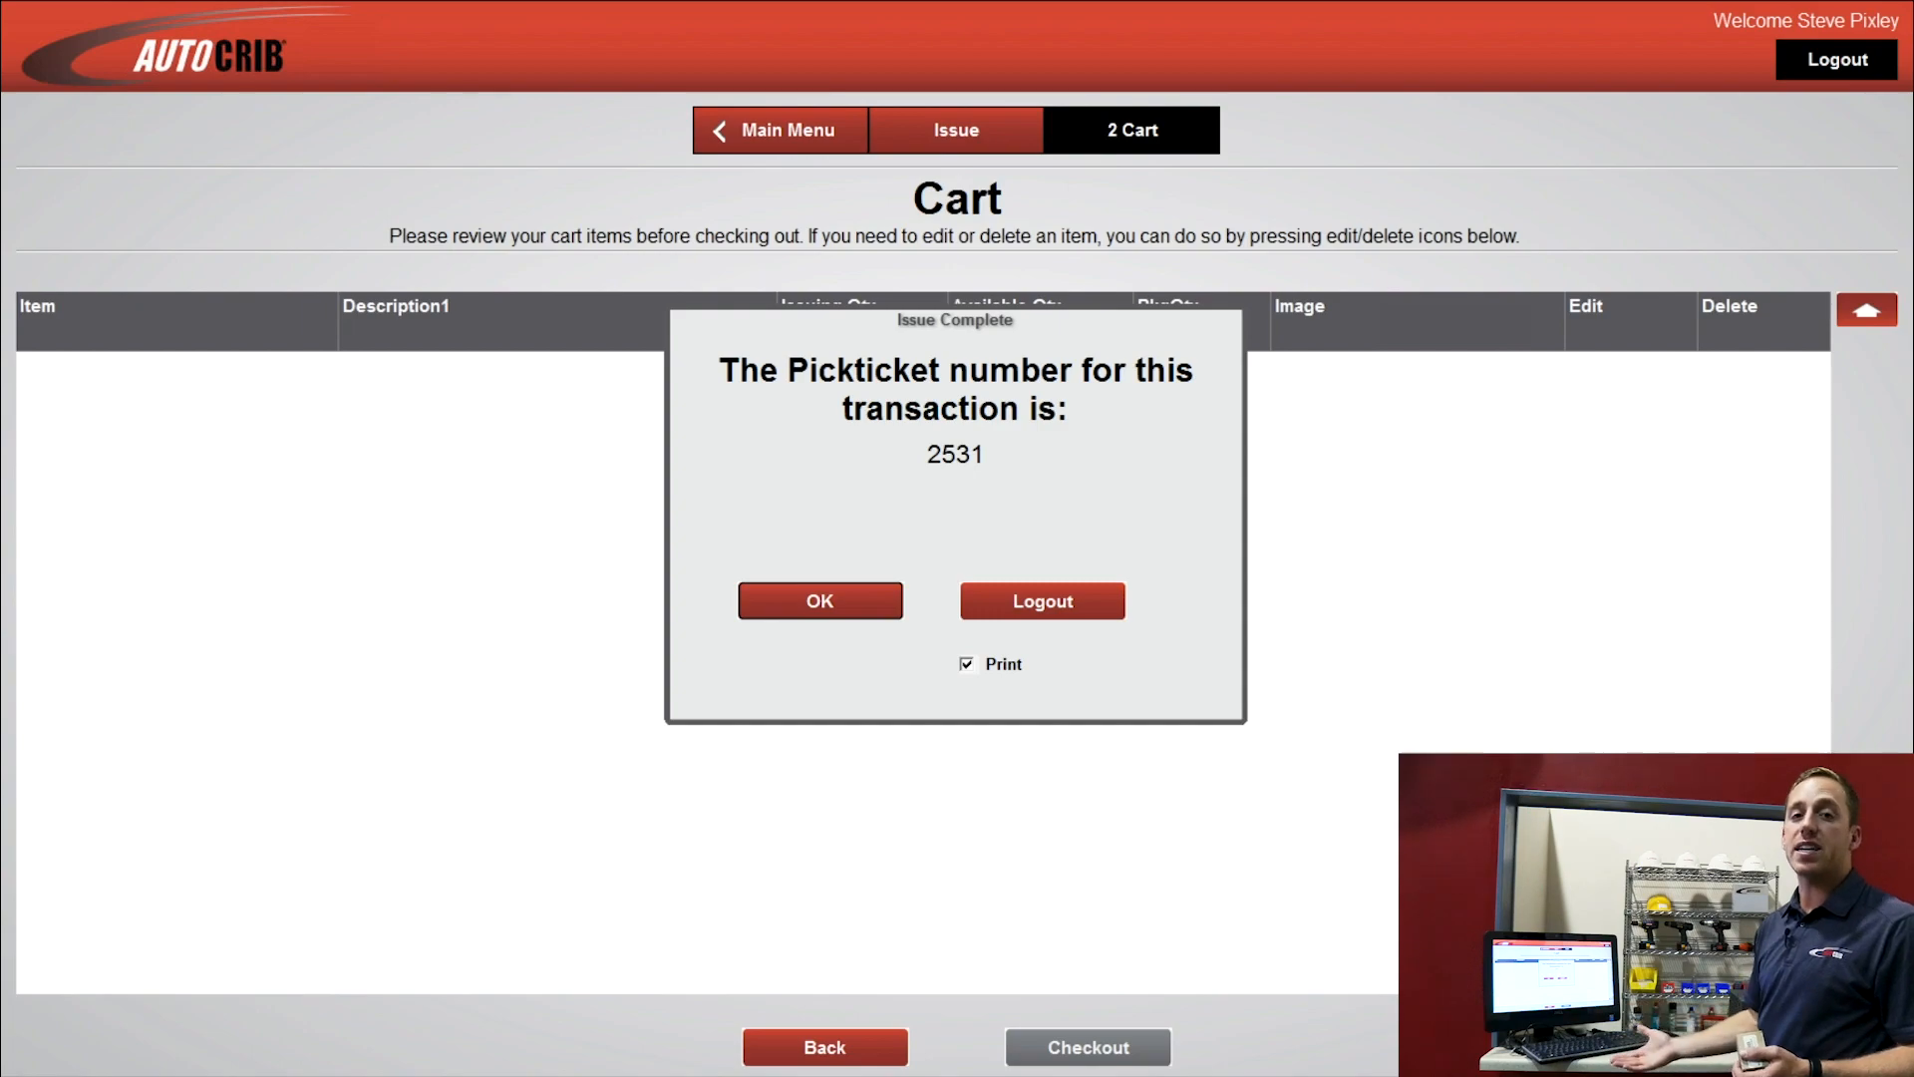
click(819, 600)
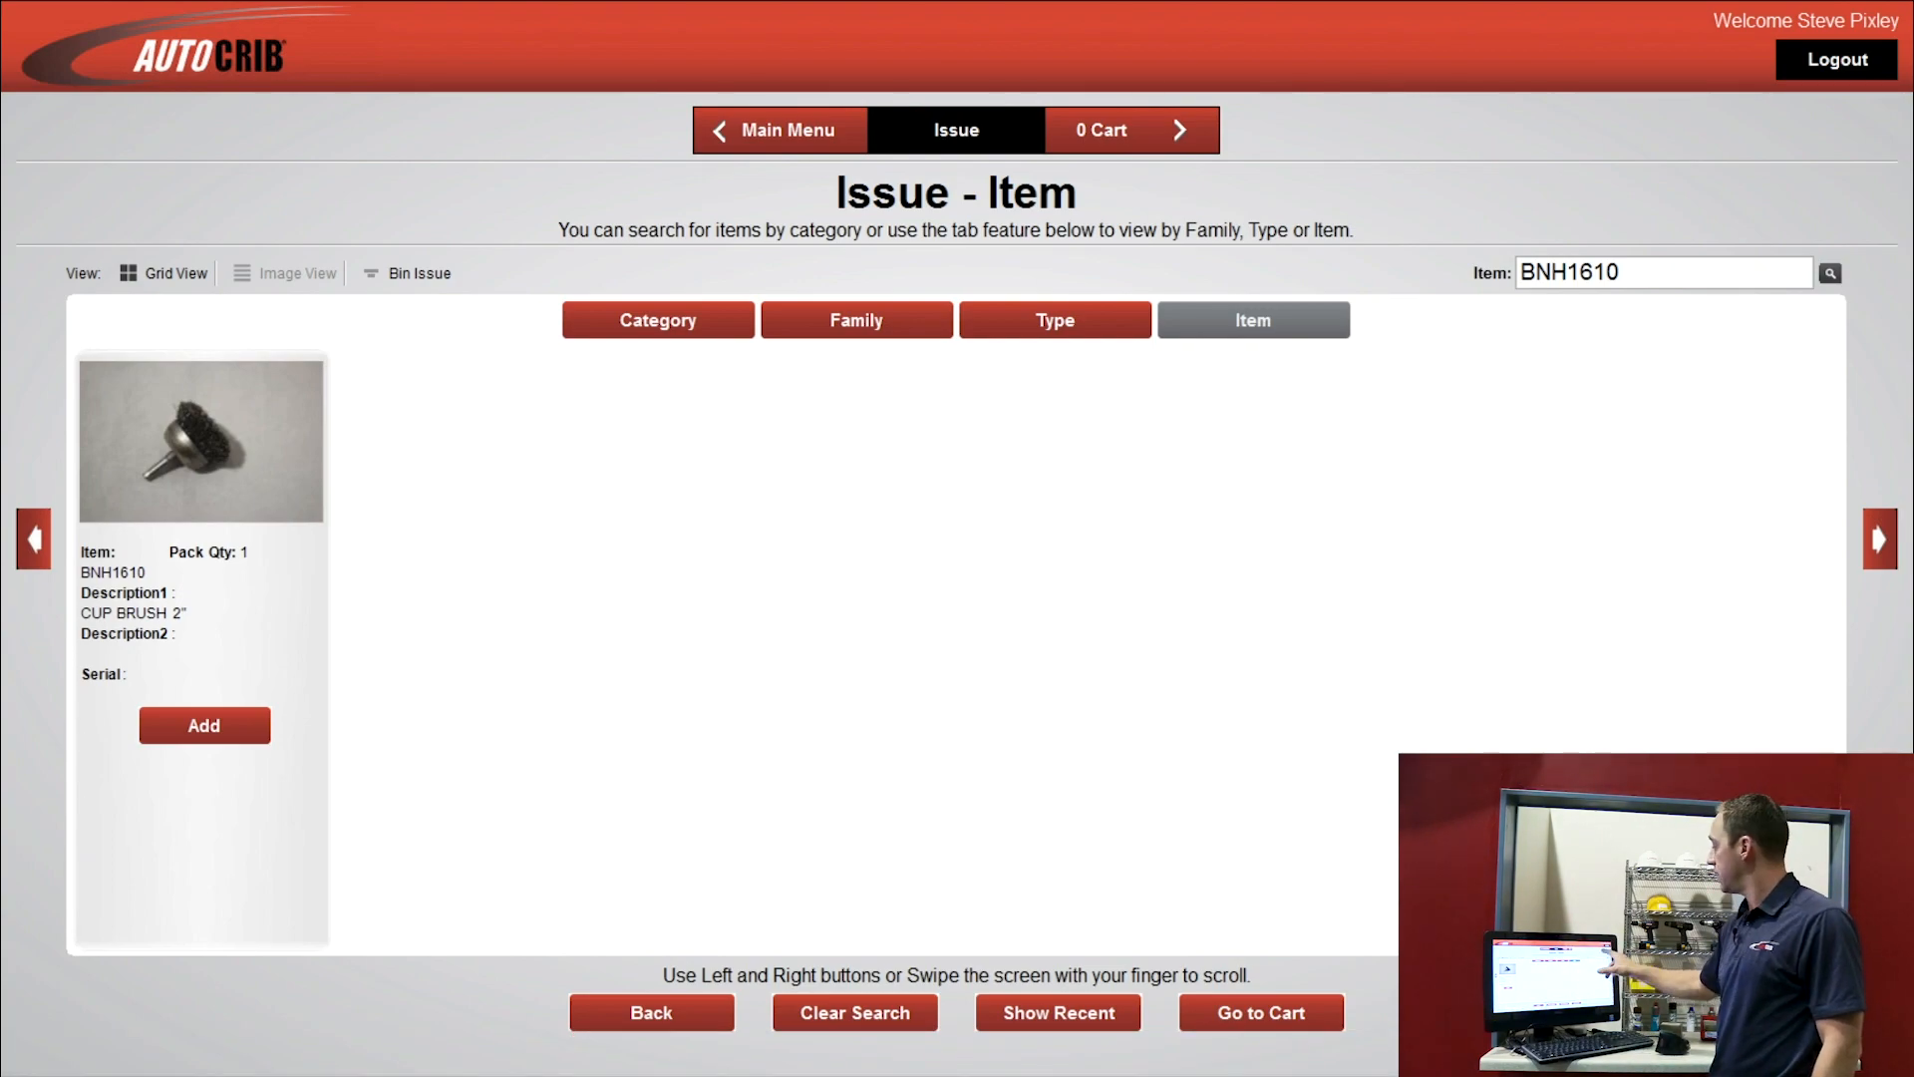
Step: Log out, then sign back in with the employee badge to reach the Main Menu
click(1837, 58)
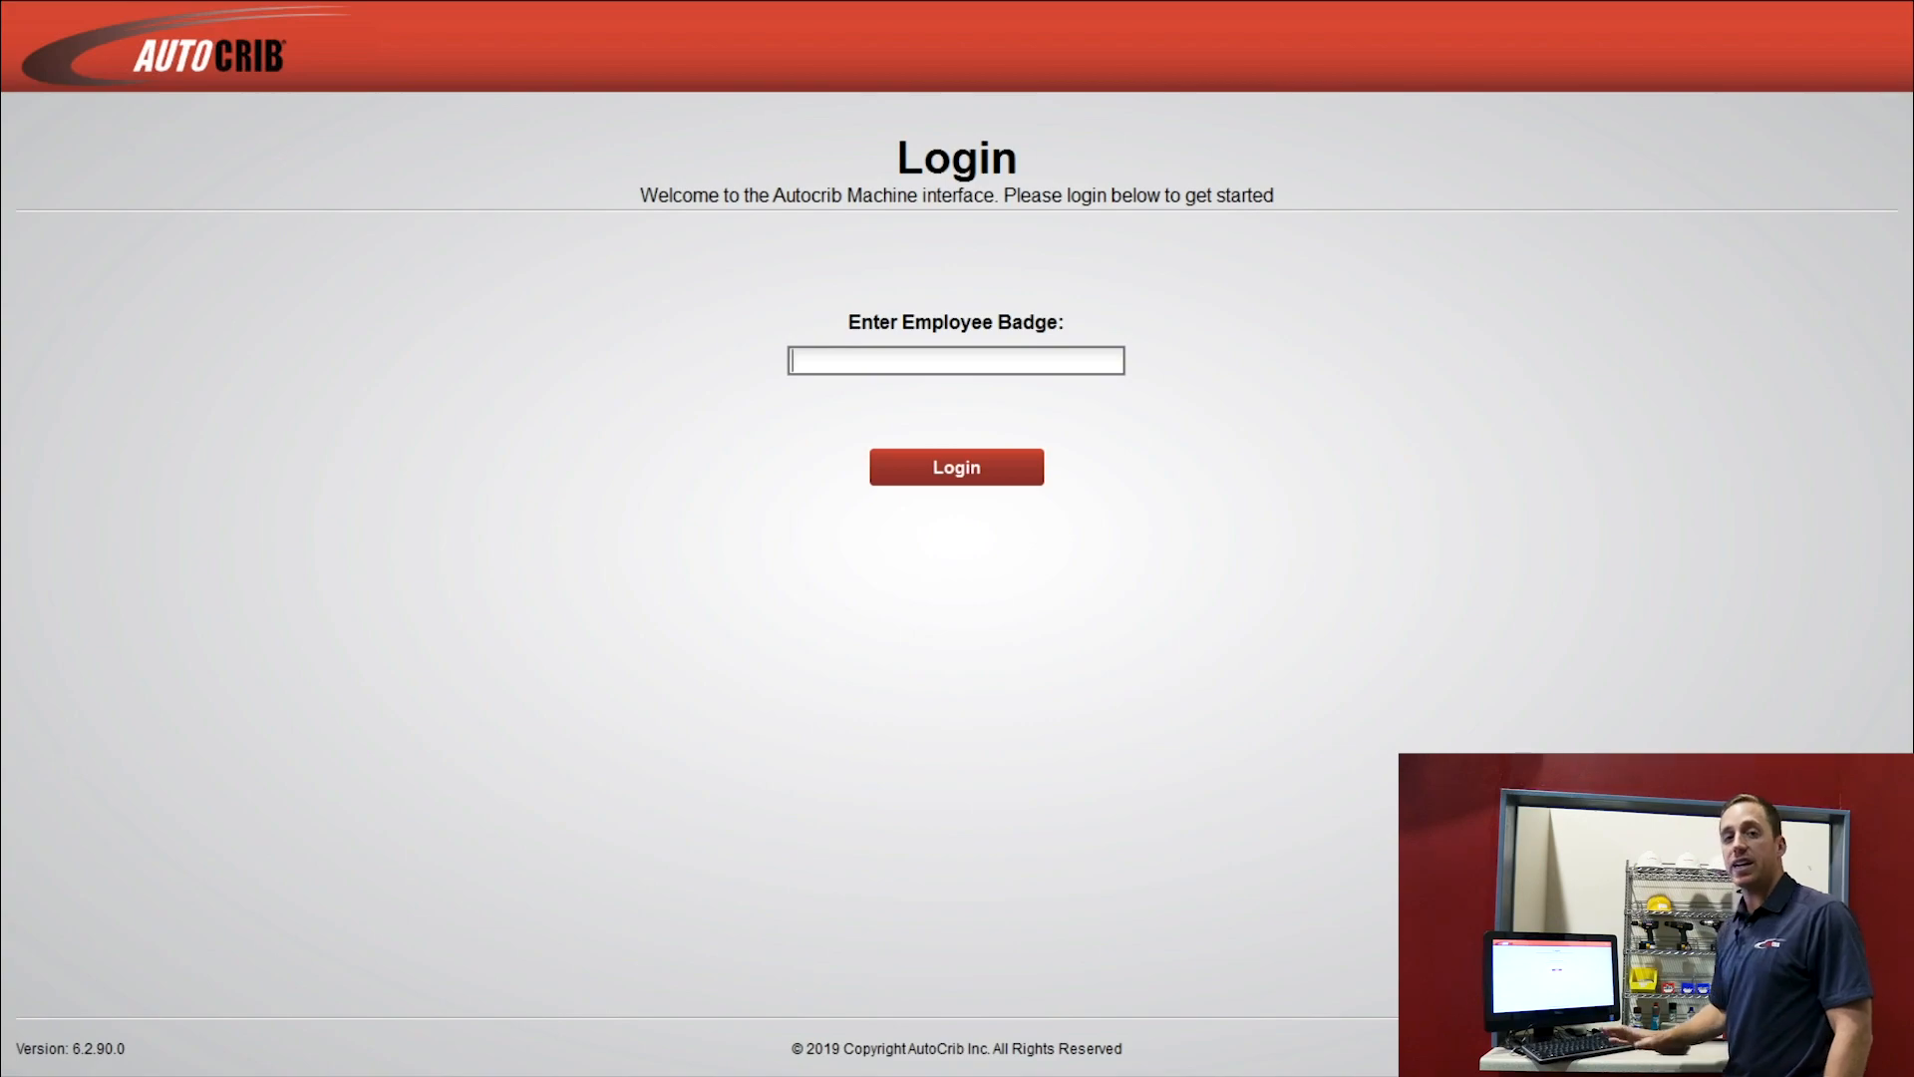
click(955, 467)
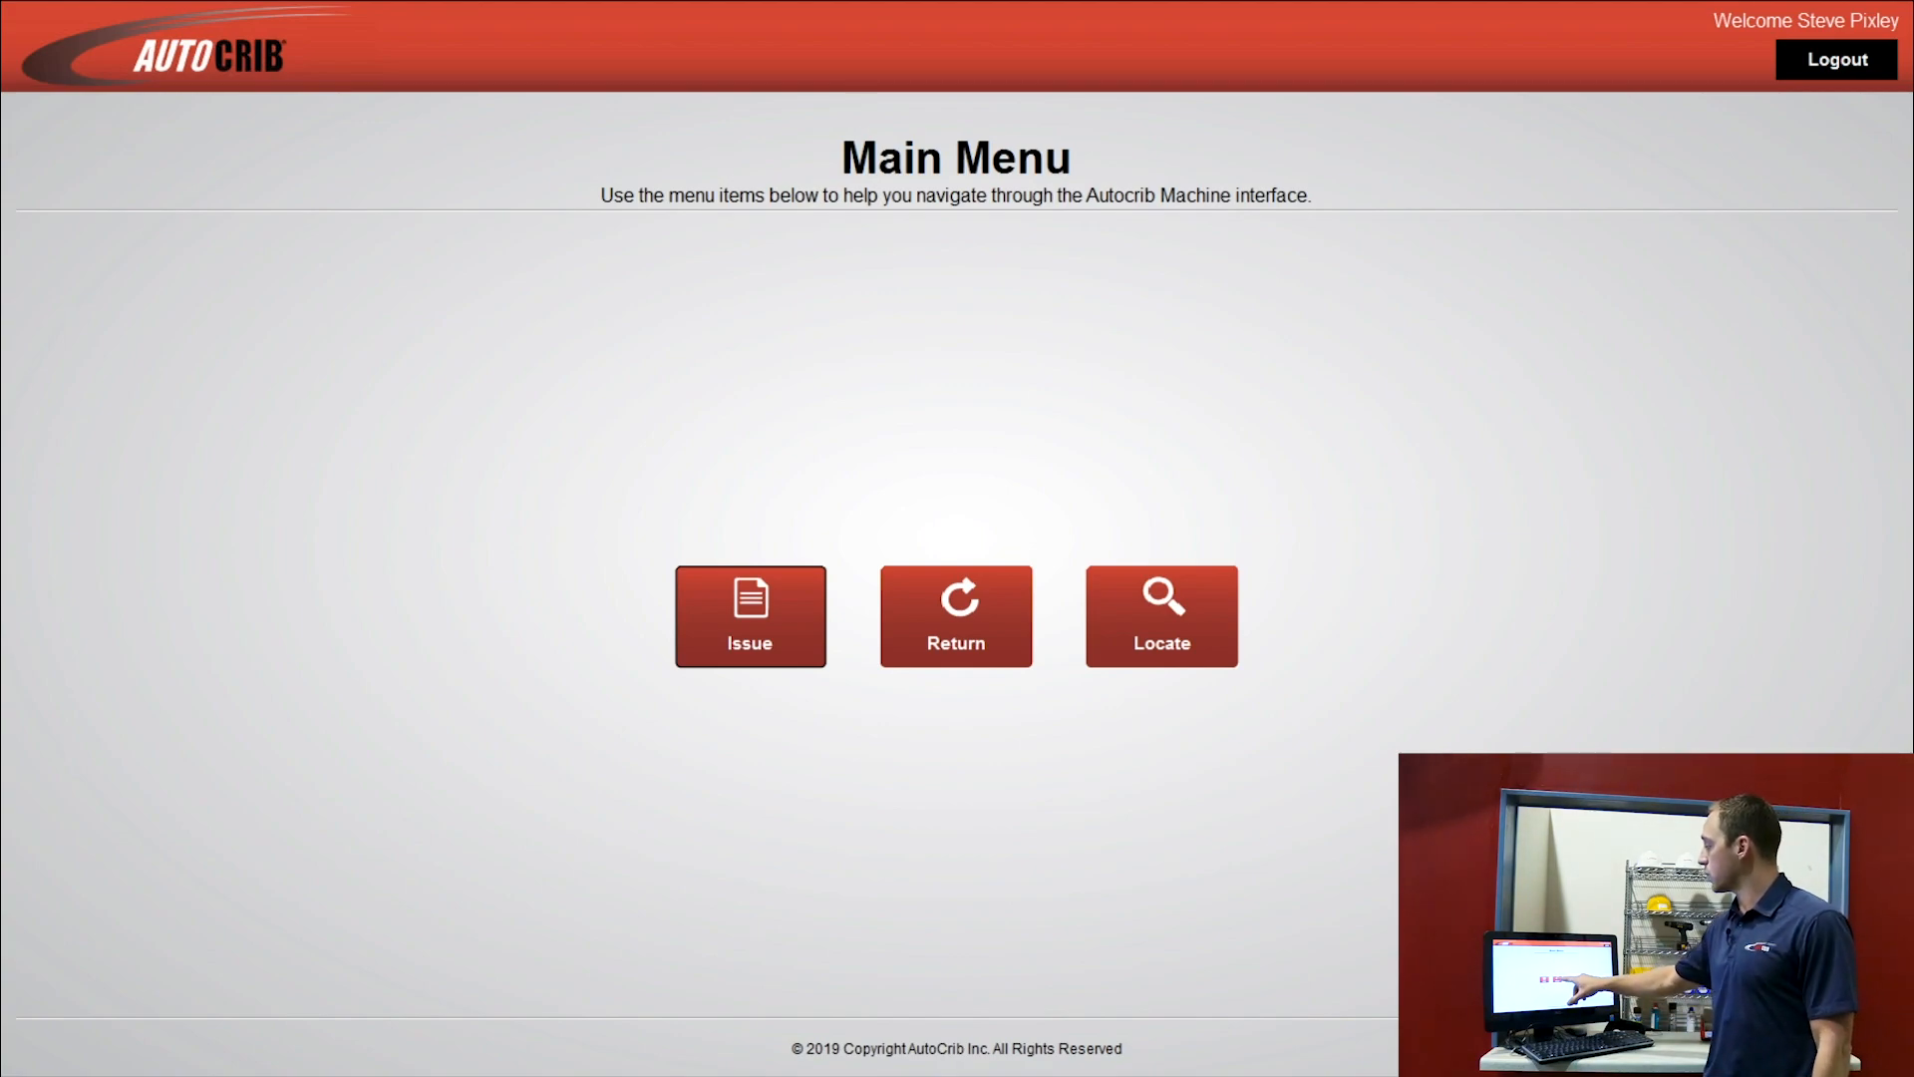
Step: Return the drill, confirm Return Complete, and log out to the login screen
click(955, 616)
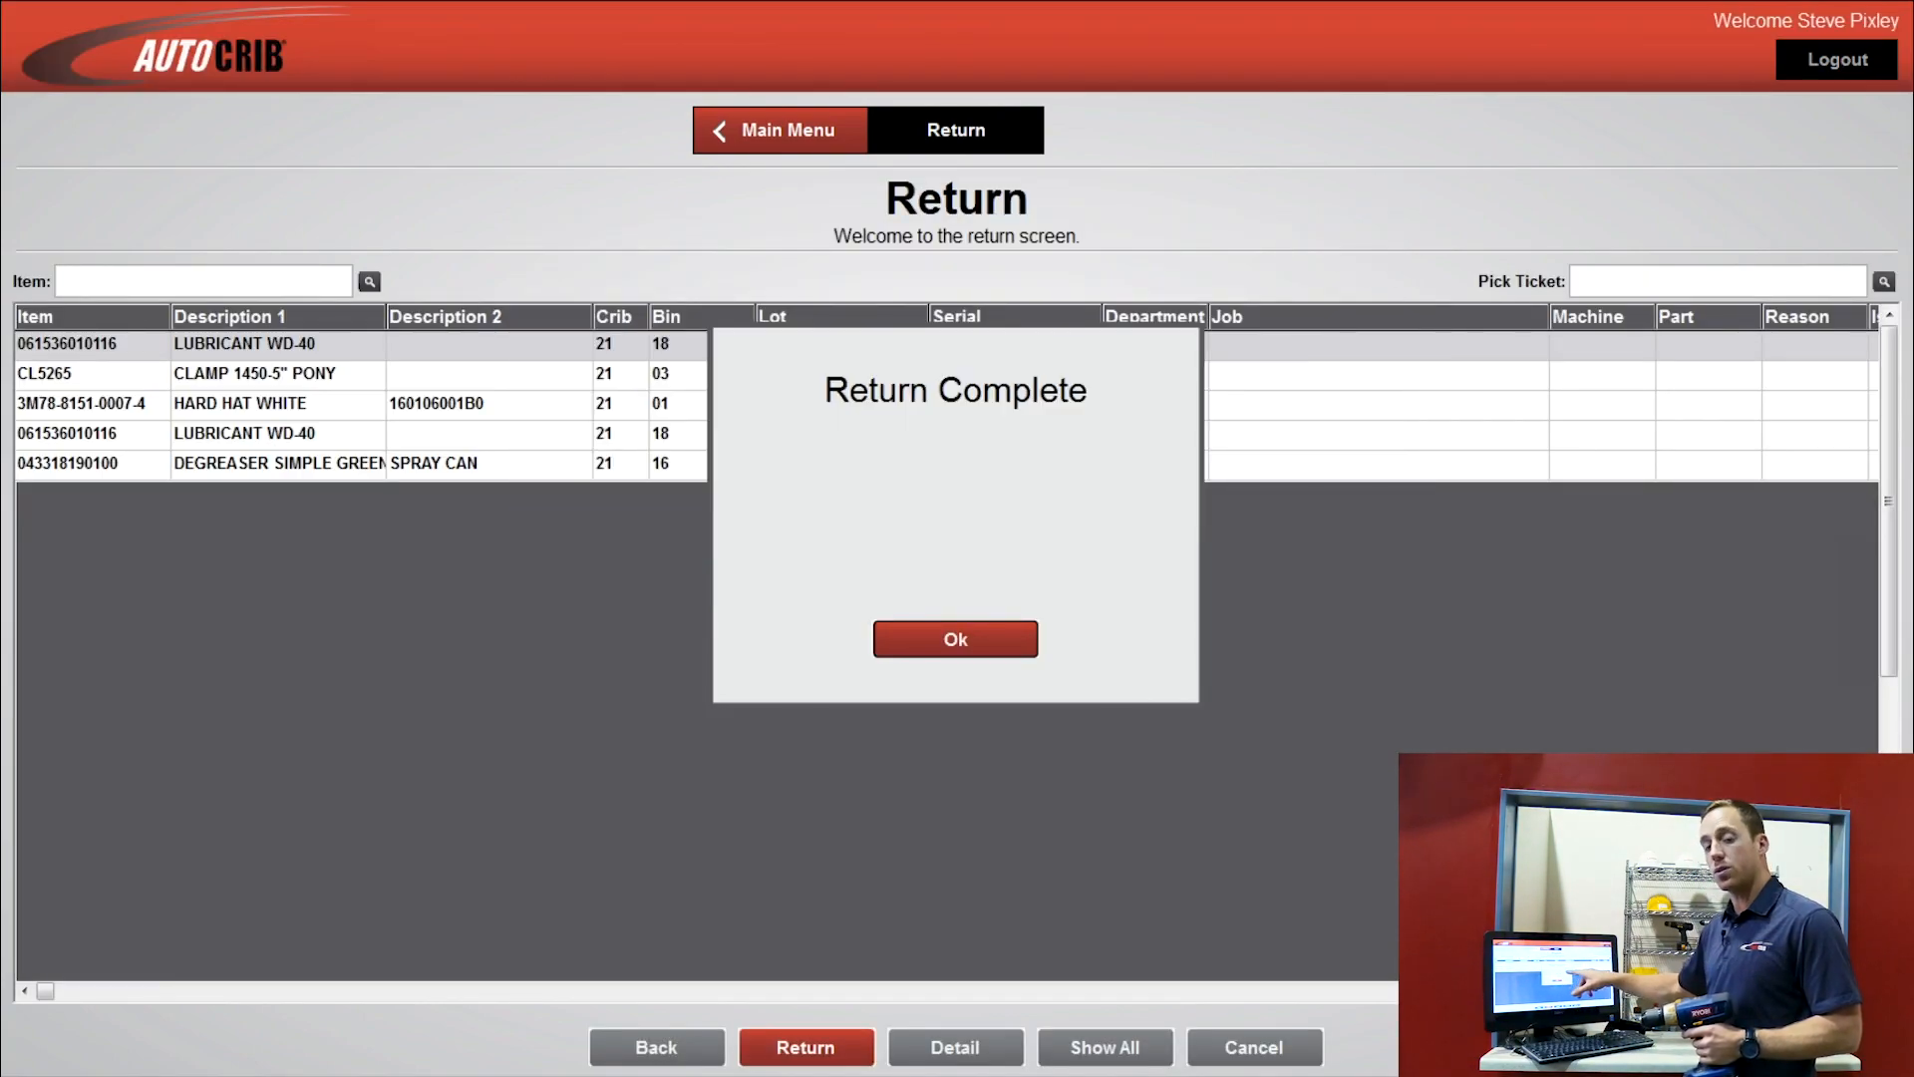
click(955, 638)
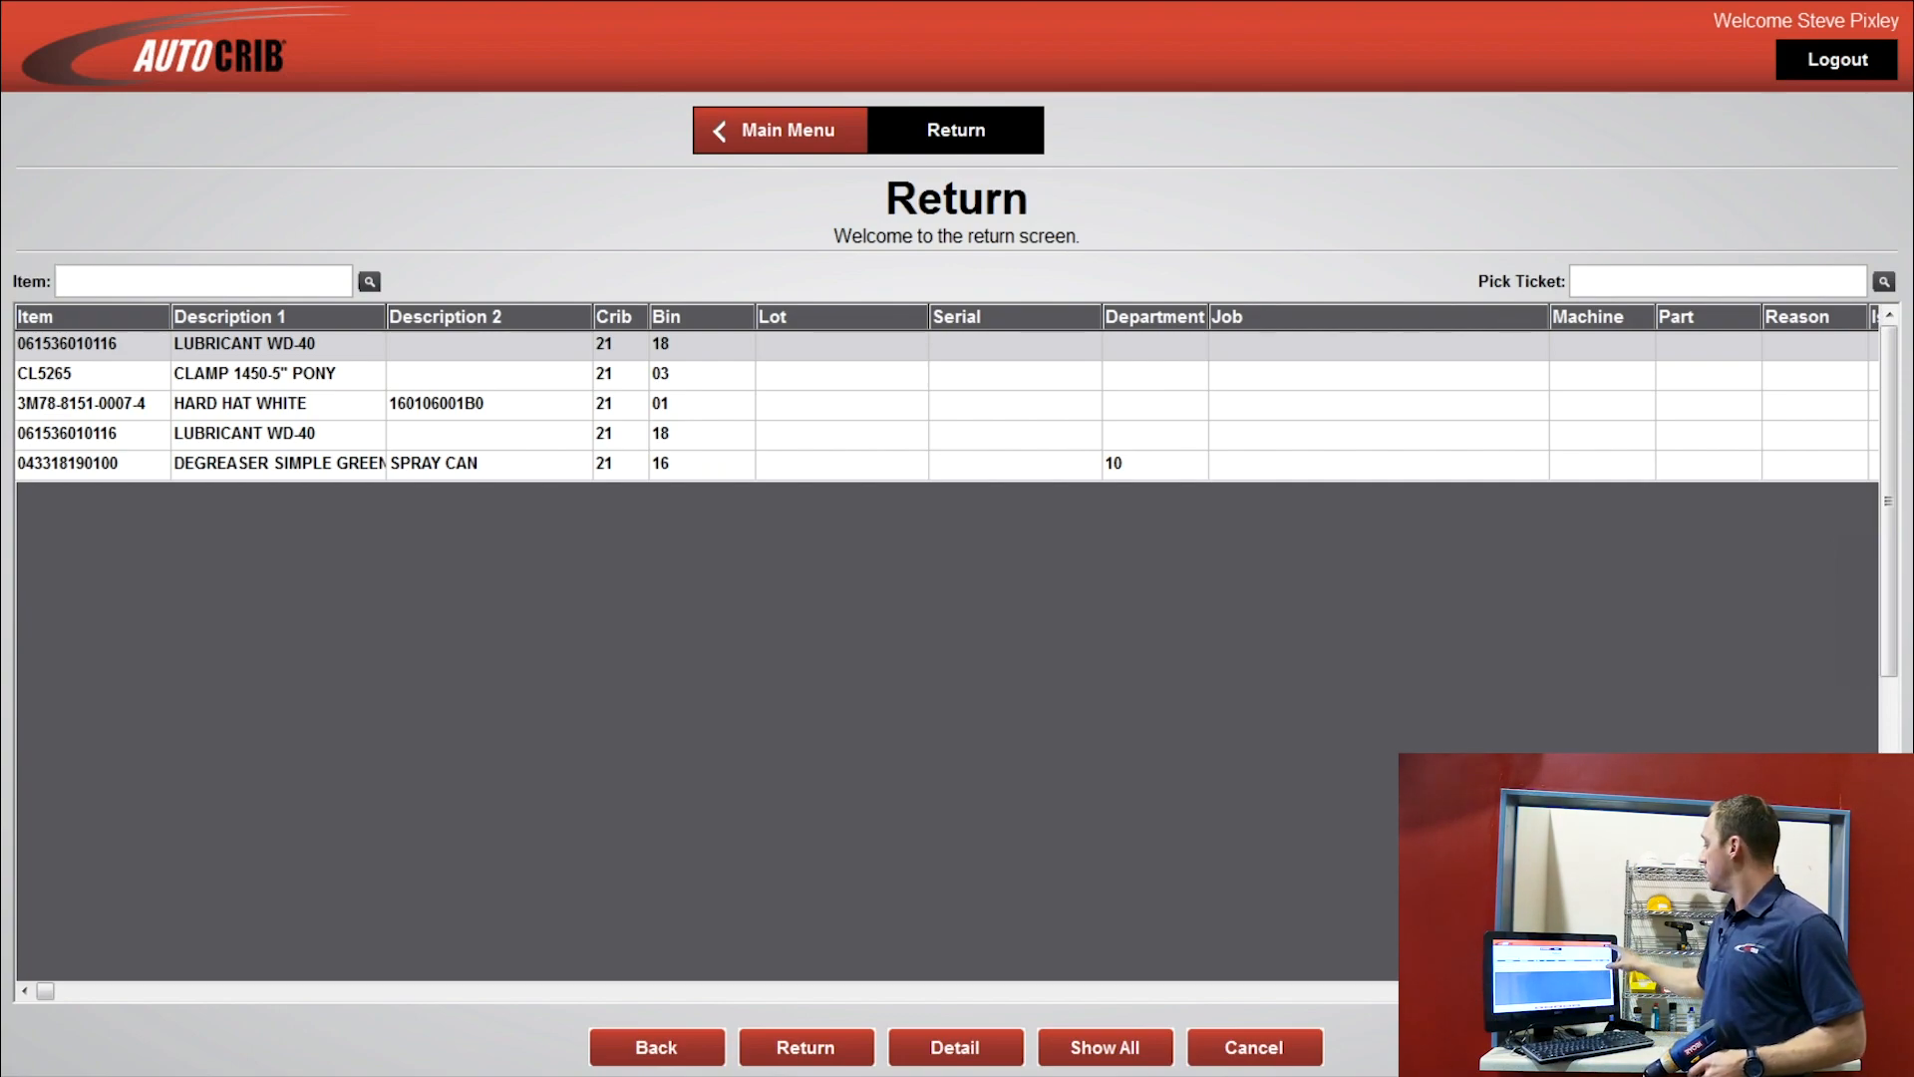
click(1835, 58)
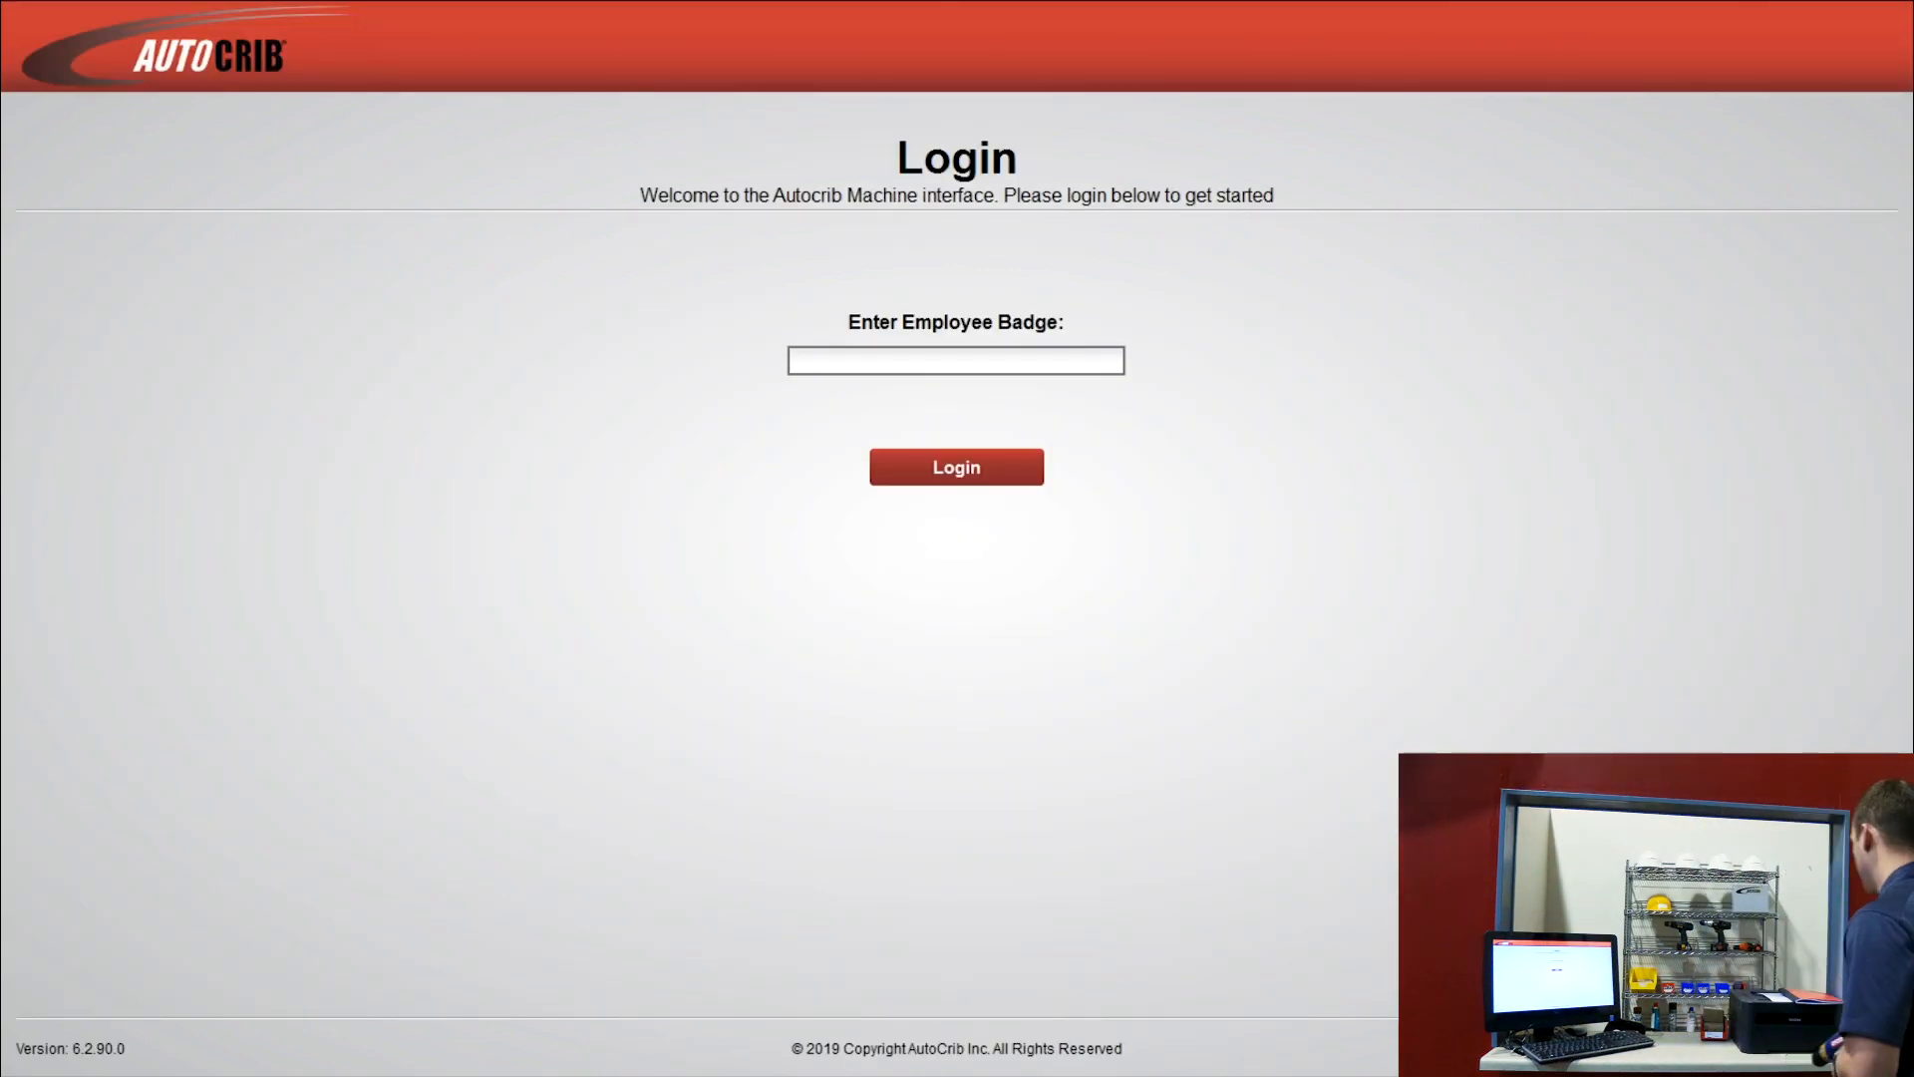
Step: Log back in with the badge and bring up the Locate screen of item locations
click(955, 467)
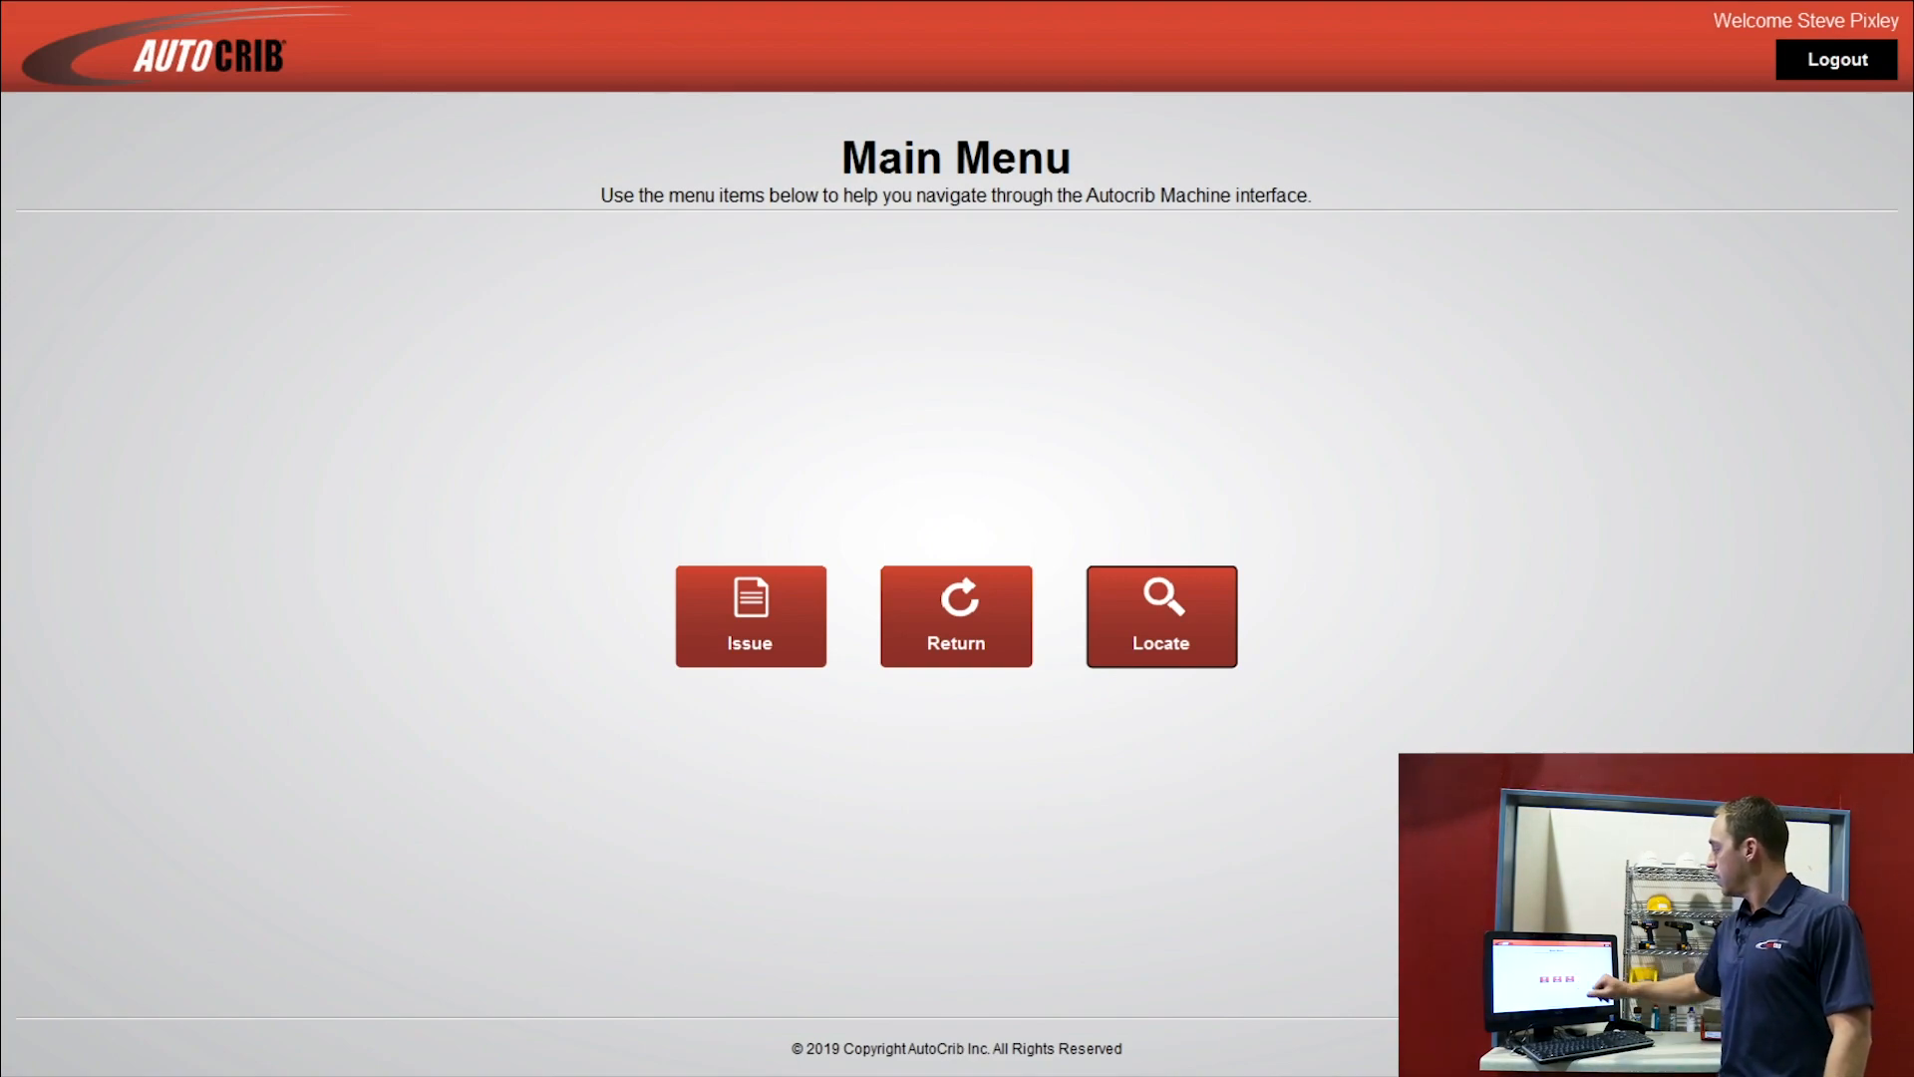
click(1159, 616)
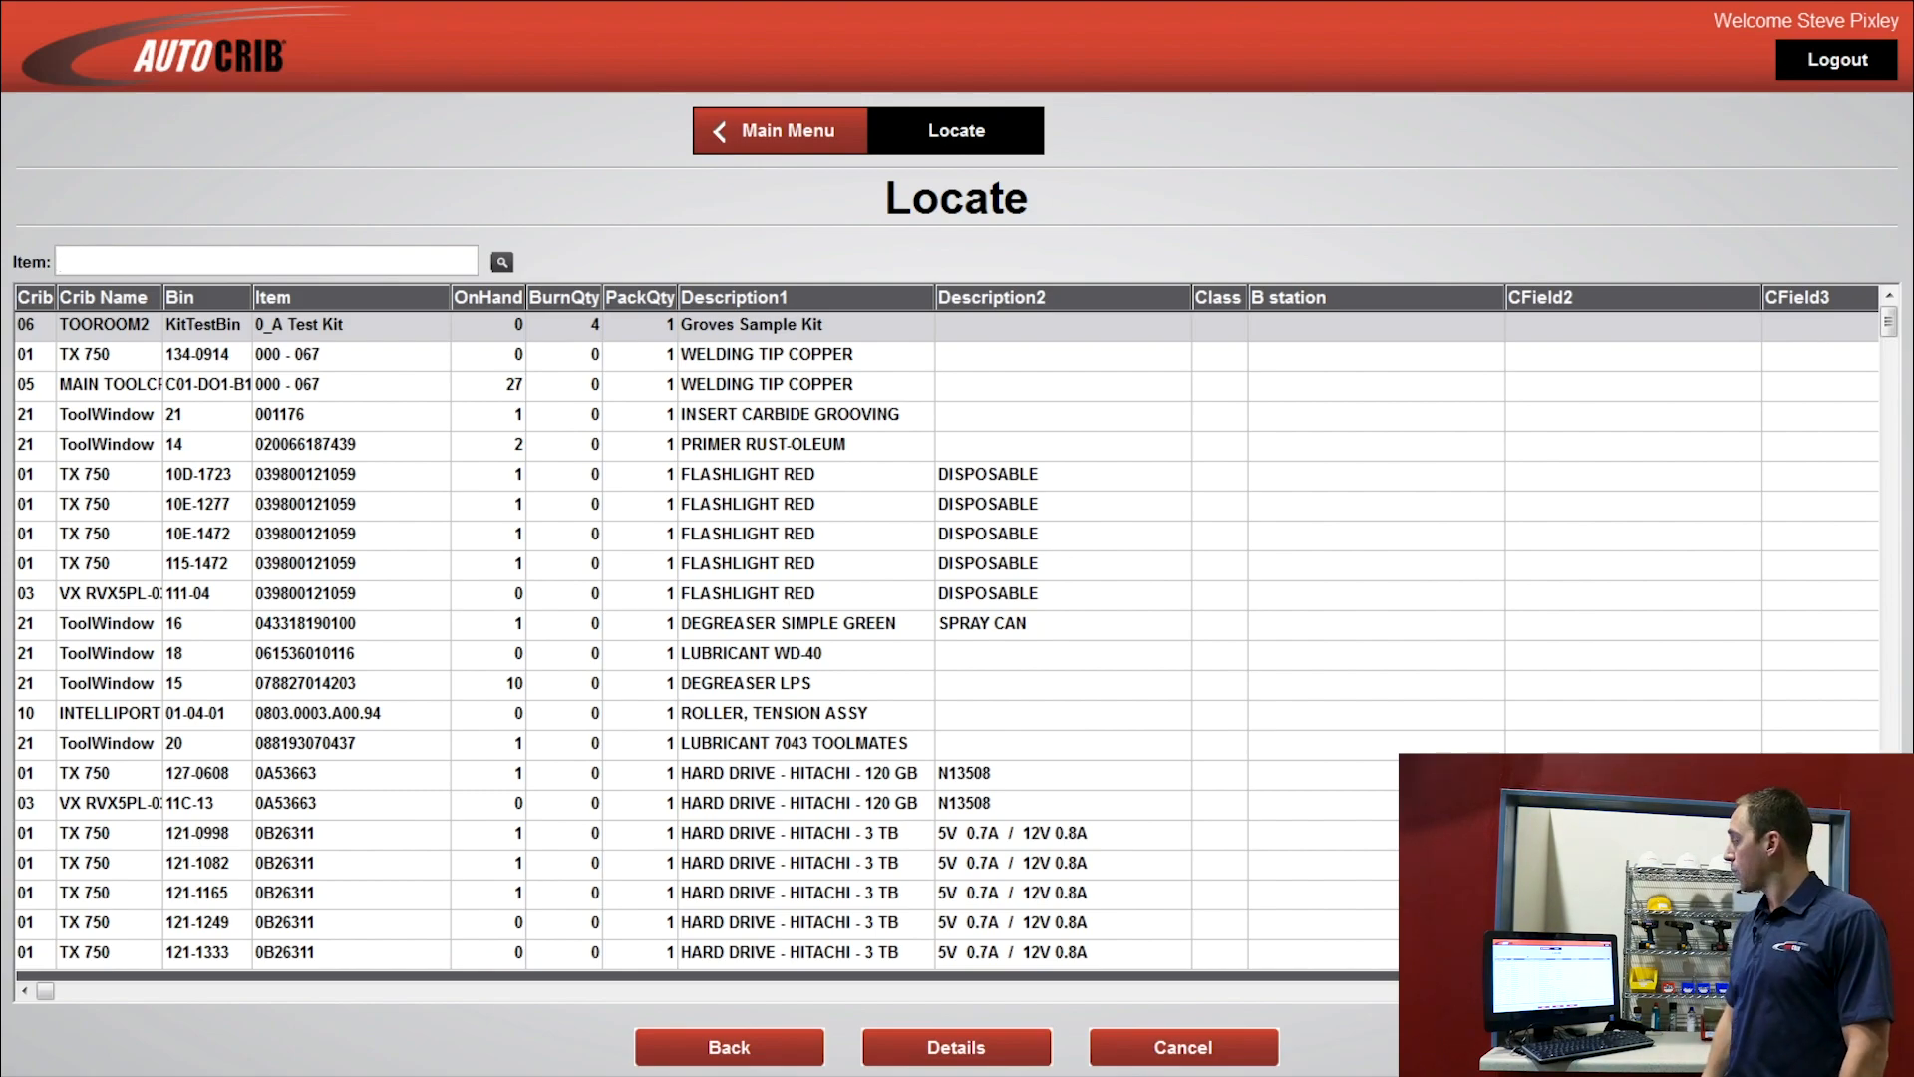
Step: Search Locate for 'gloves' to list glove items with their cribs, bins and on-hand quantities
click(263, 261)
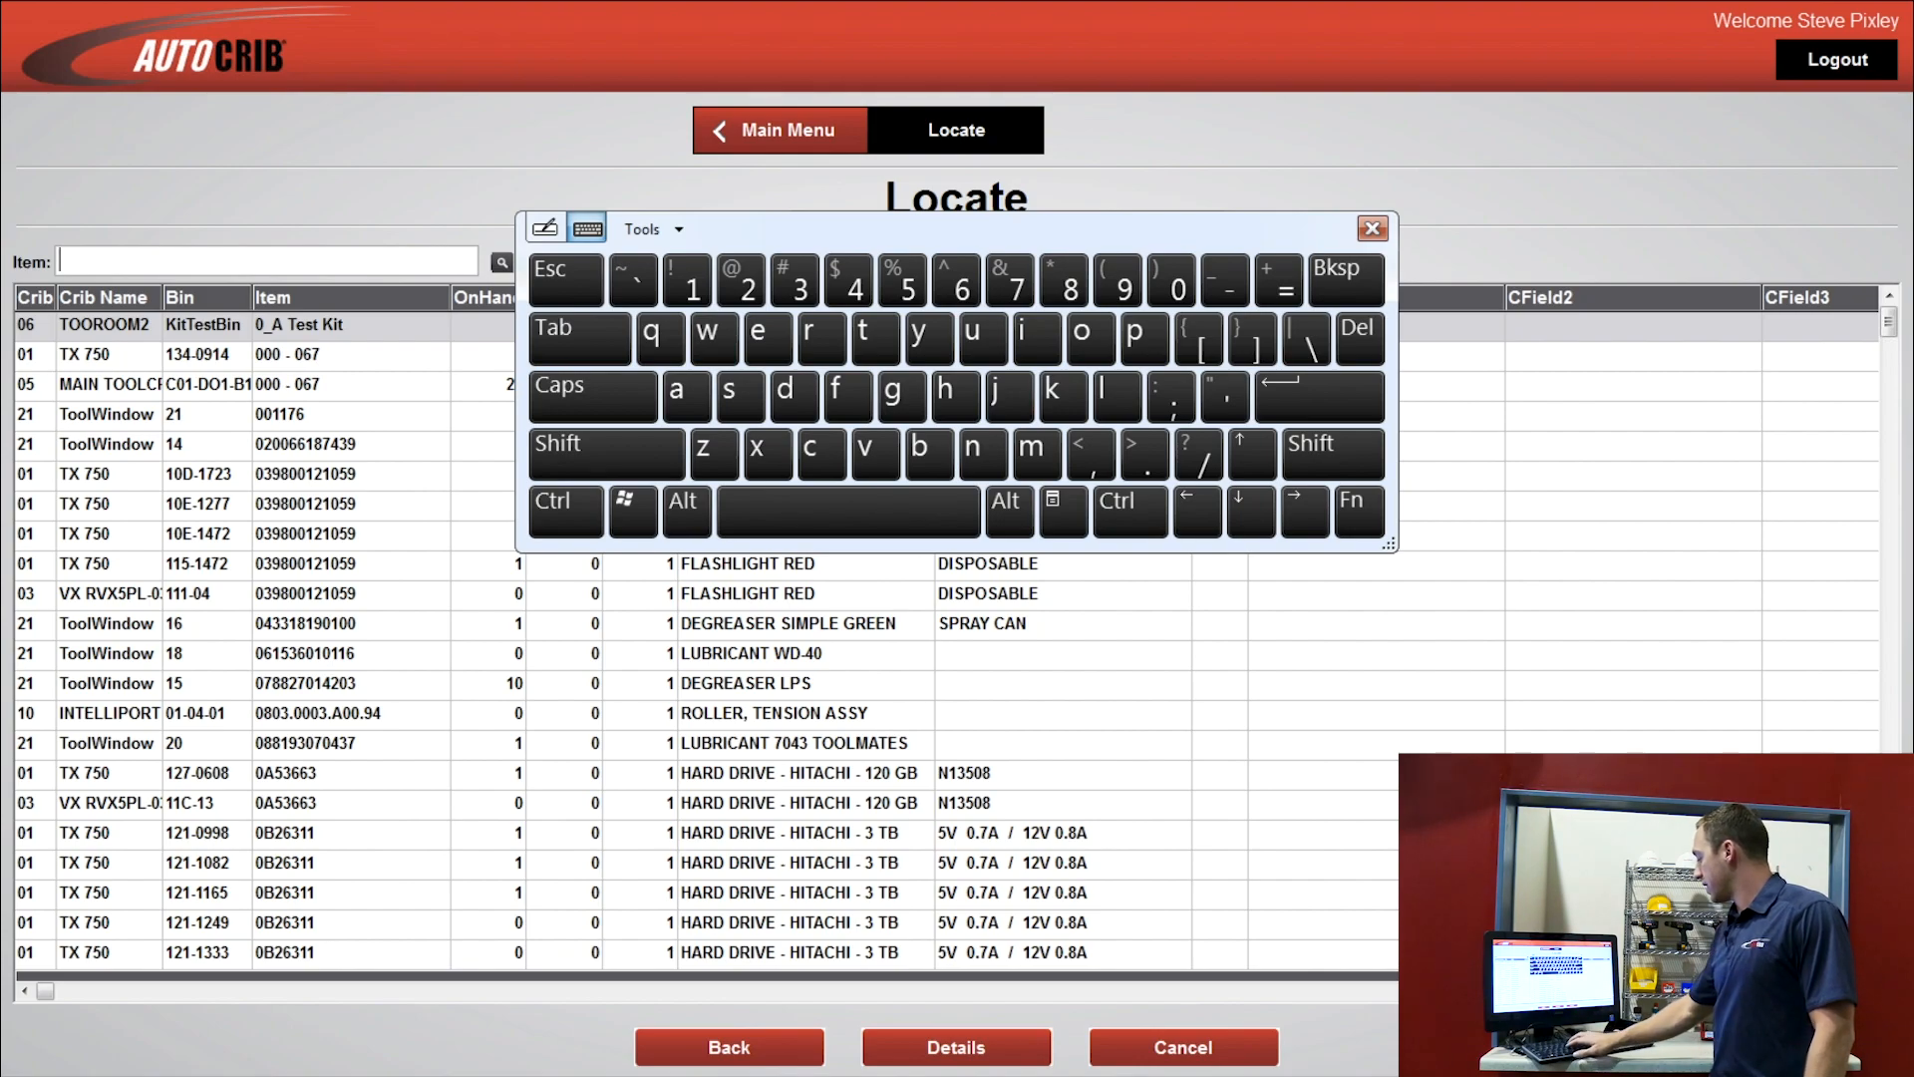
text(gloves)
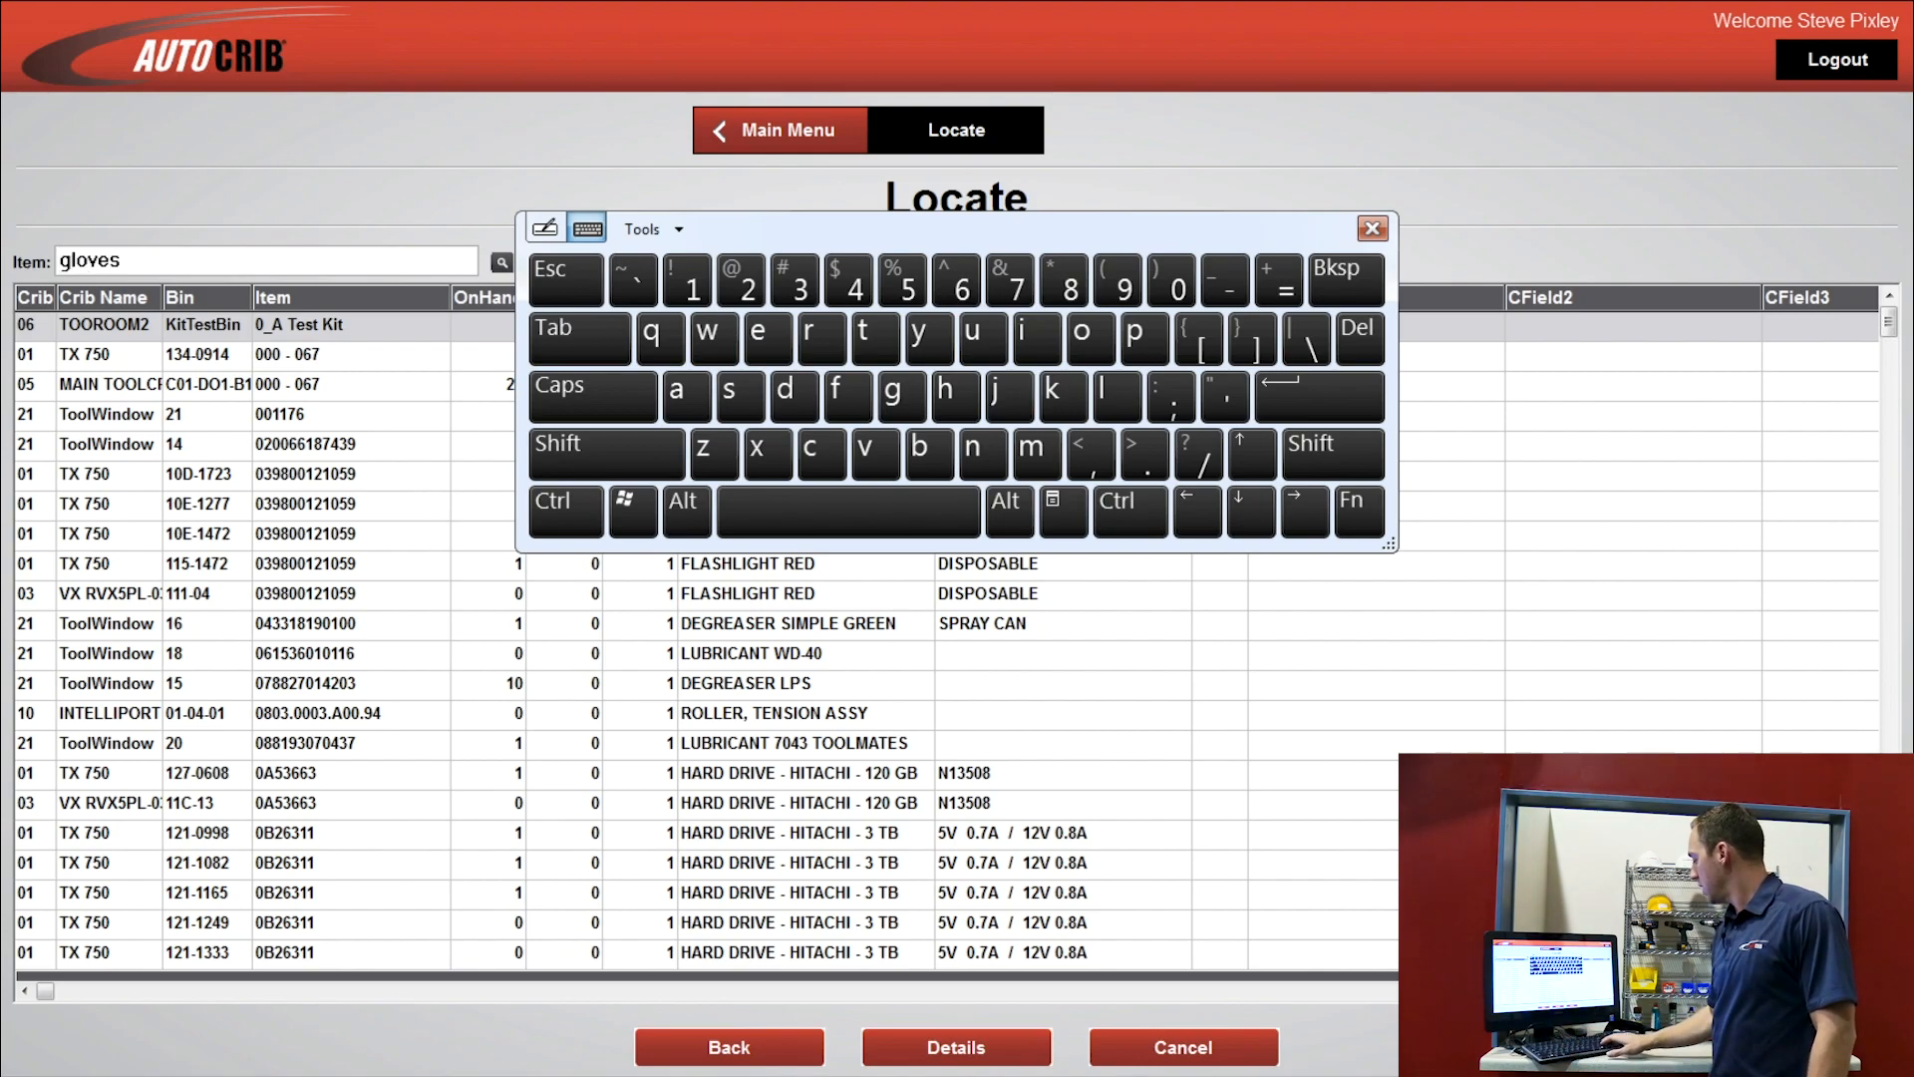
click(501, 261)
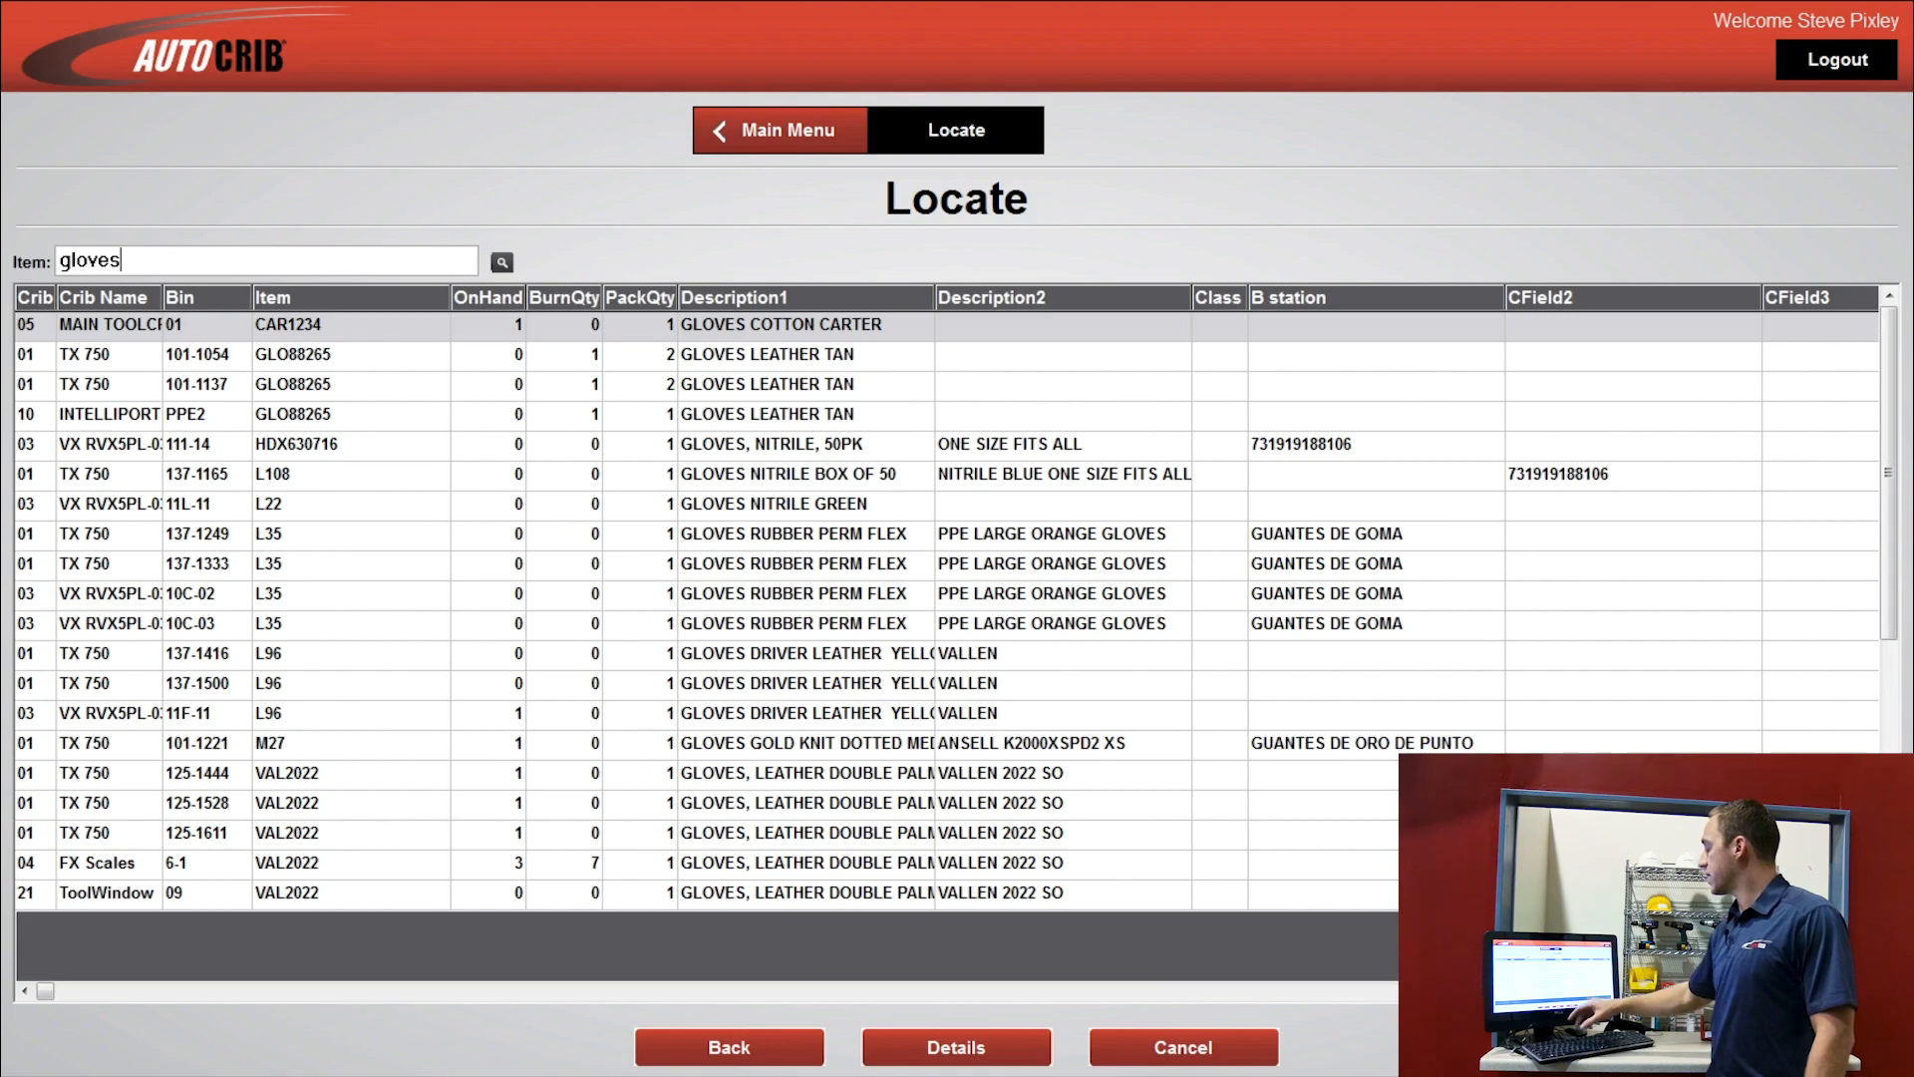